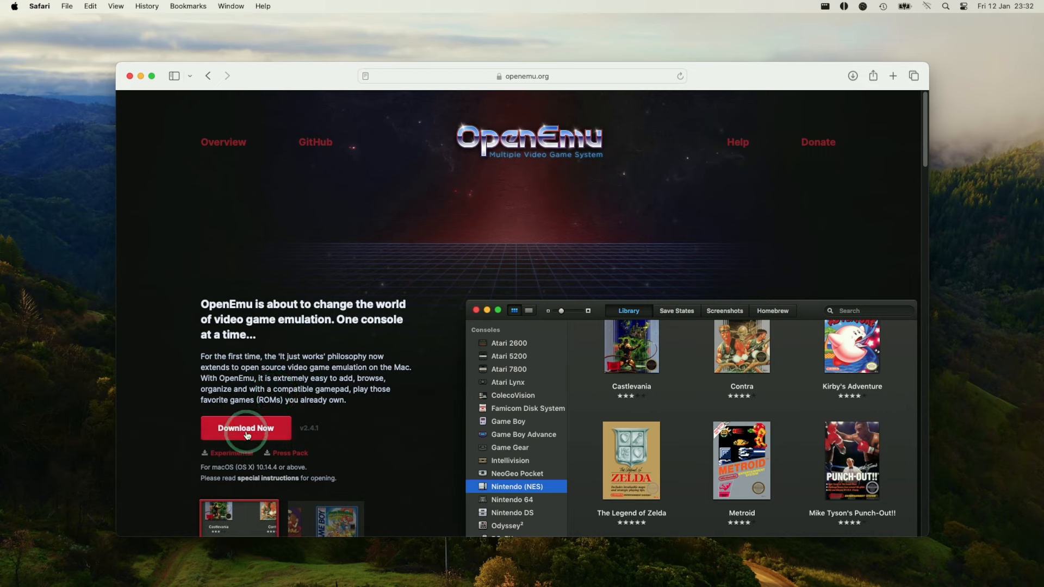
Download the OpenEmu 2.4.1 zip from openemu.org and view its GitHub release page.
click(245, 427)
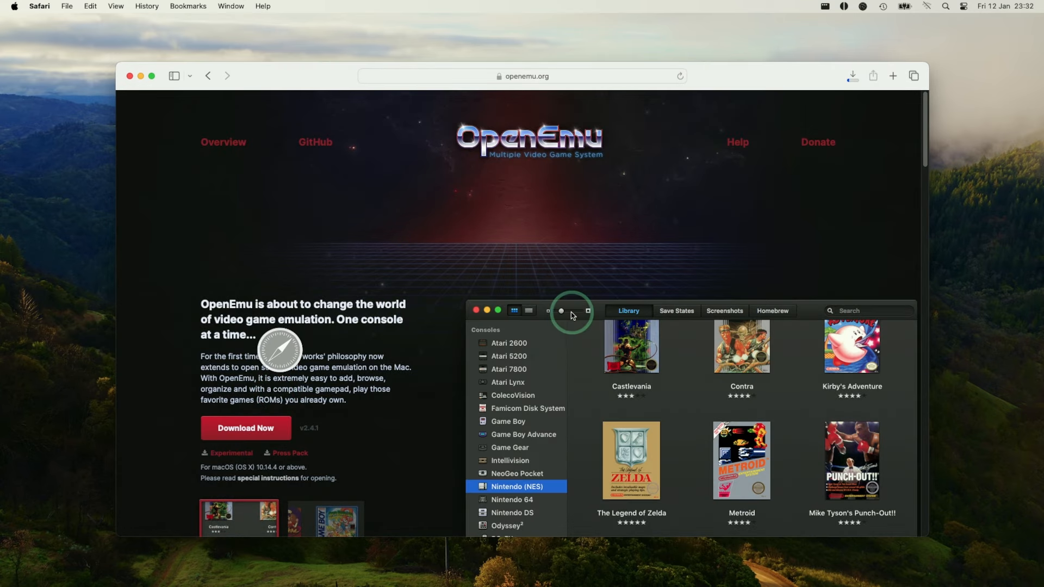
click(852, 75)
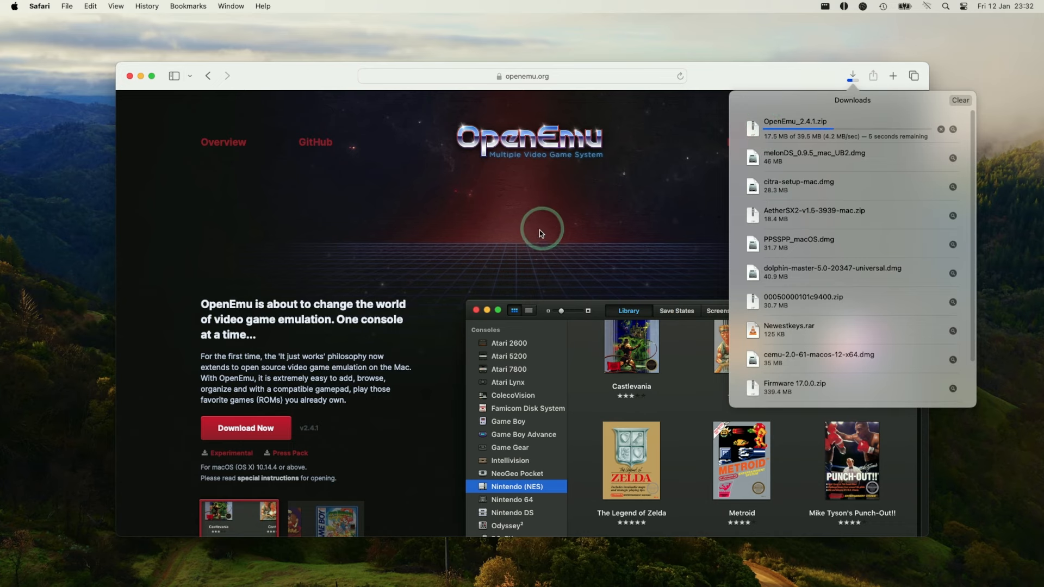
click(315, 142)
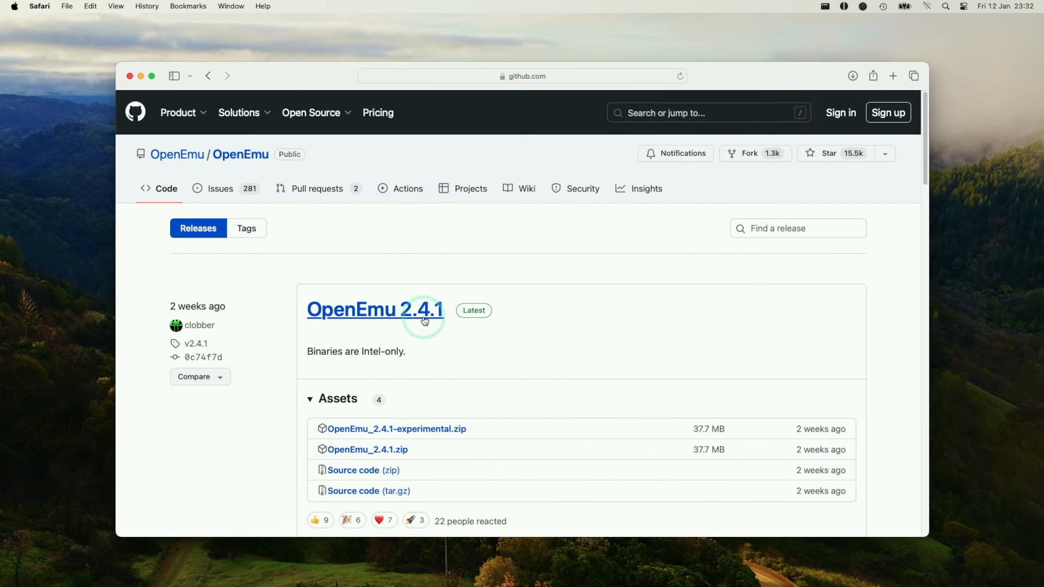
mouse_move(883, 207)
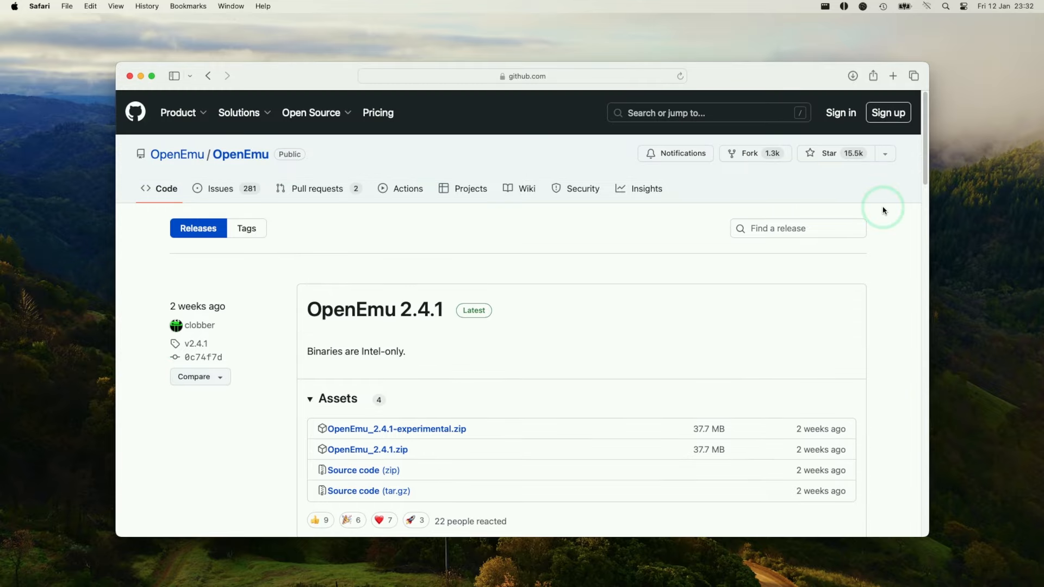
mouse_move(921, 152)
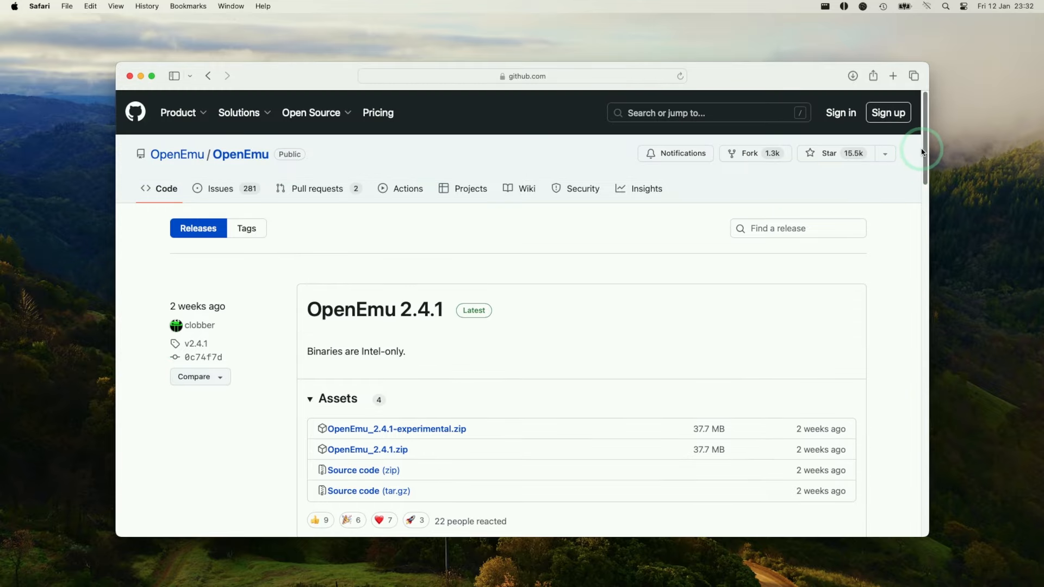
scroll(down, 3)
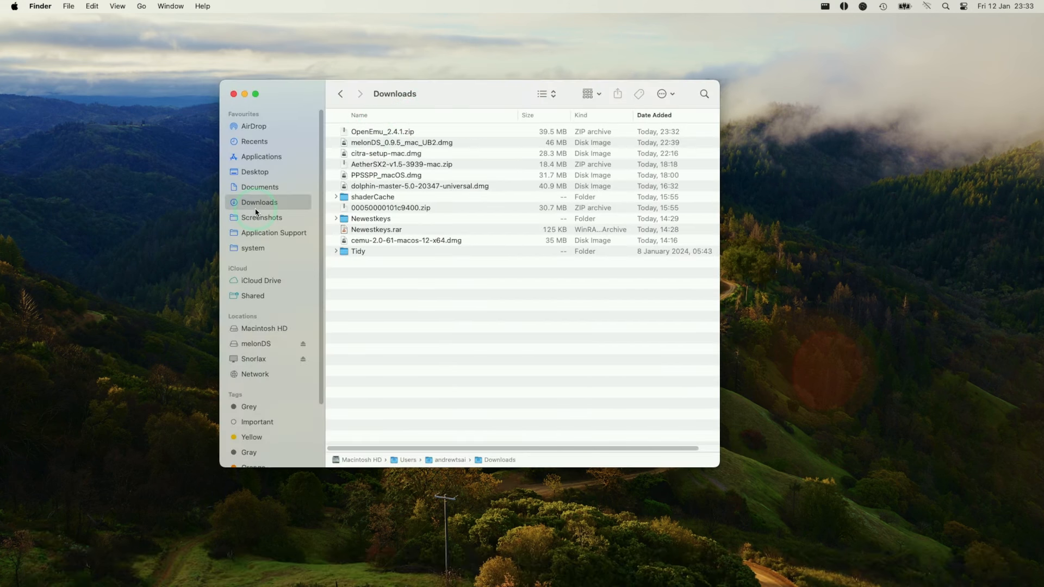
Extract OpenEmu_2.4.1.zip and move the OpenEmu app into Applications.
click(382, 131)
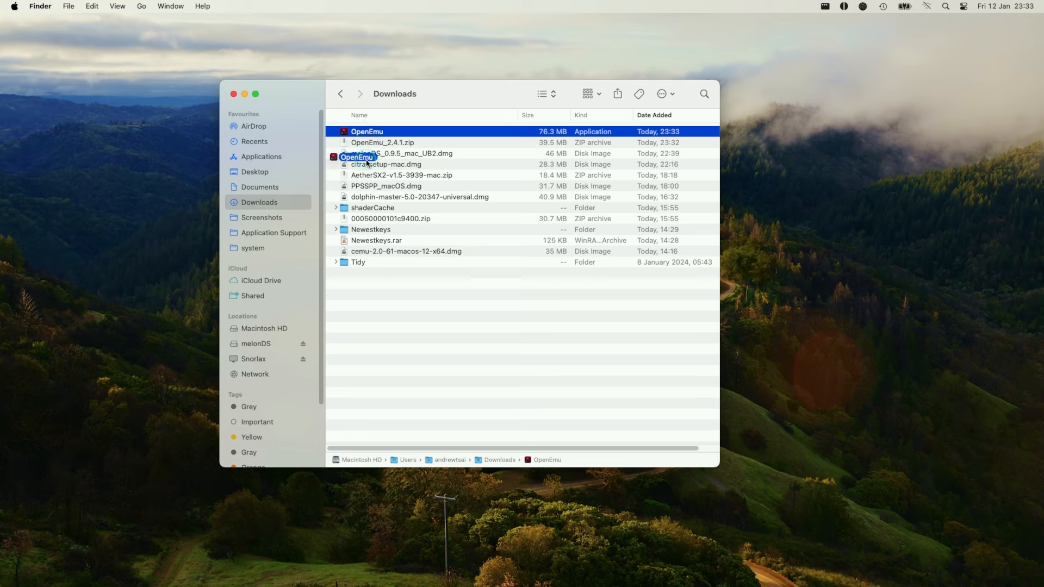
click(260, 157)
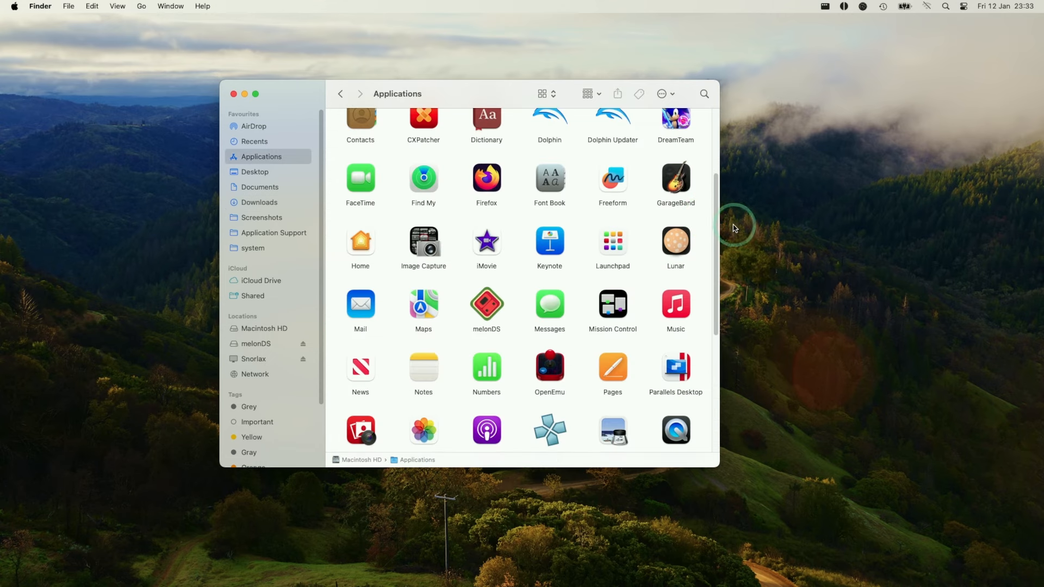
scroll(down, 3)
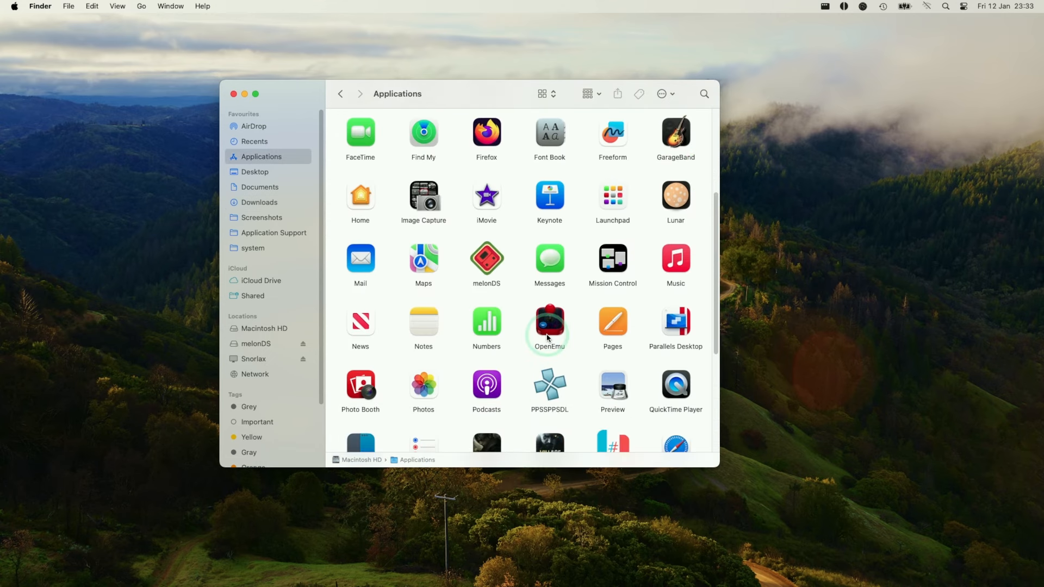
click(549, 321)
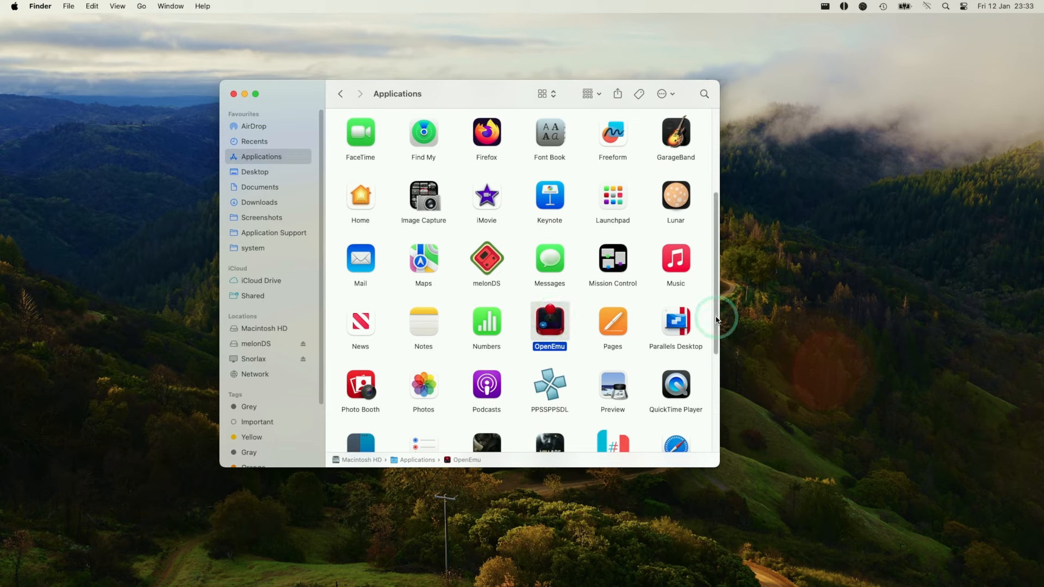
Cancel the unverified-developer warning, then launch OpenEmu through the right-click Open command.
double_click(549, 322)
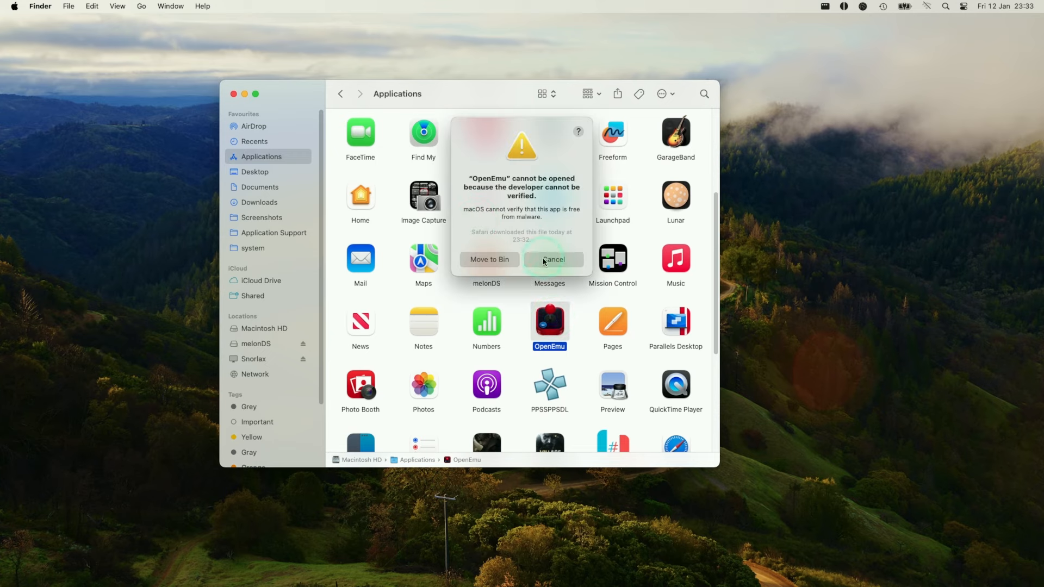
click(554, 260)
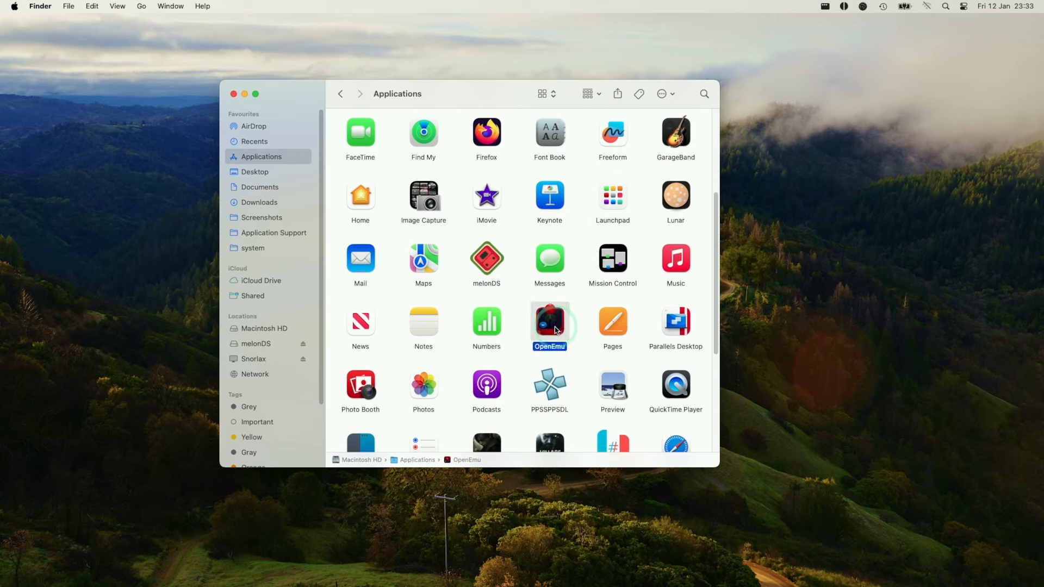
right_click(549, 319)
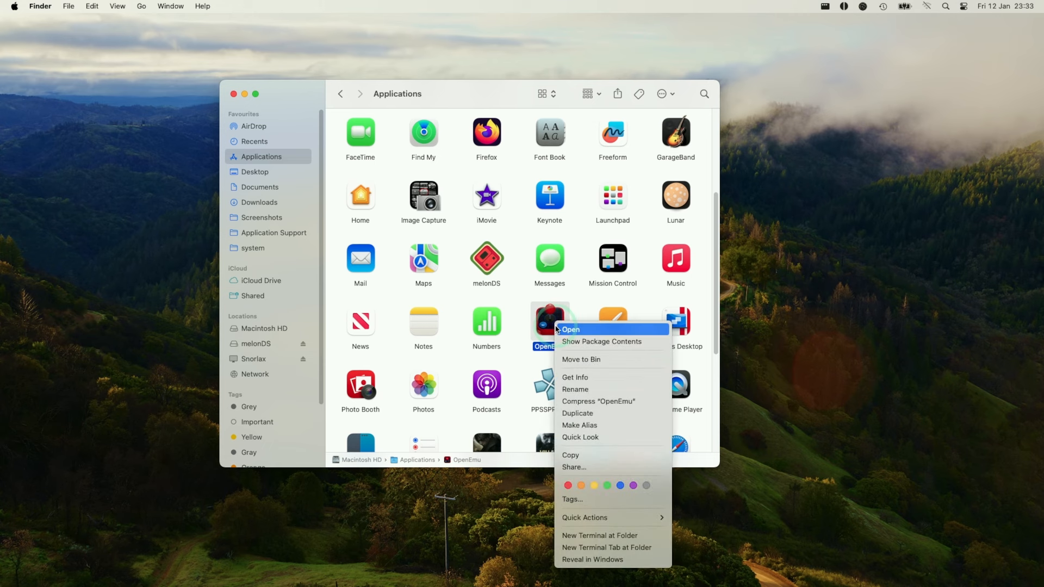
click(570, 329)
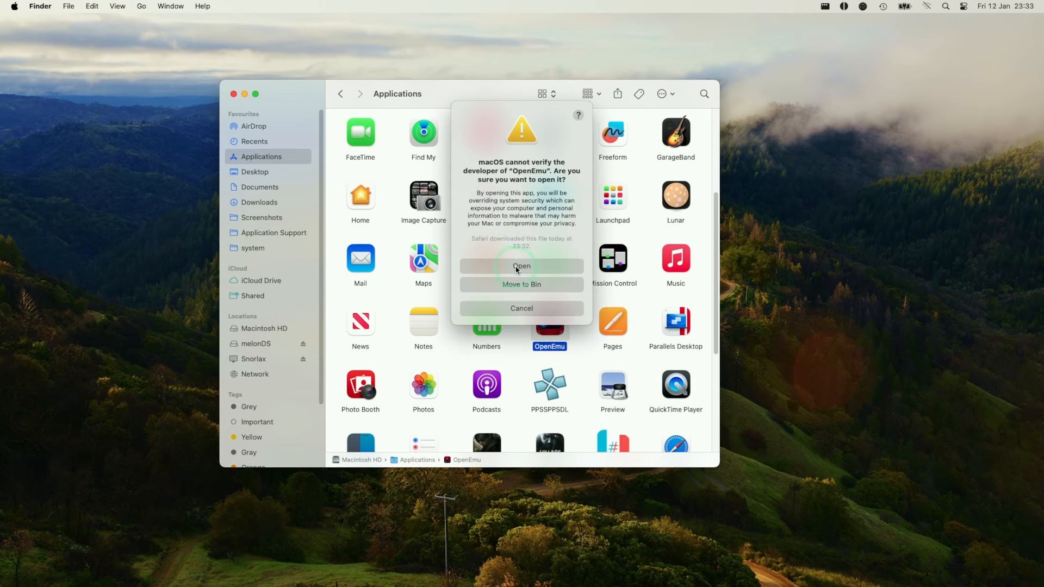
click(522, 265)
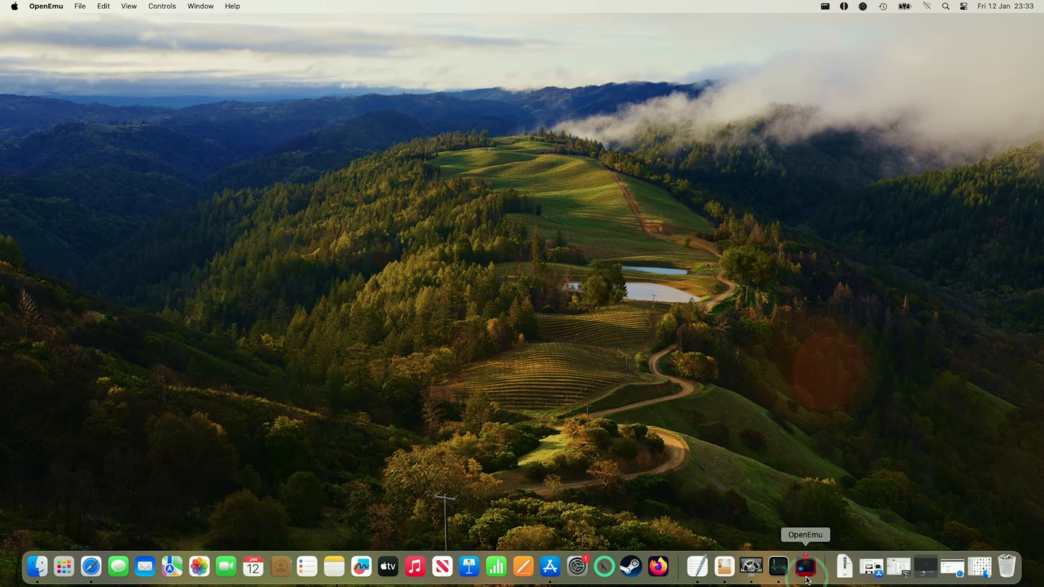
Turn on Input Monitoring for OpenEmu, authorise the change, and quit OpenEmu.
click(804, 566)
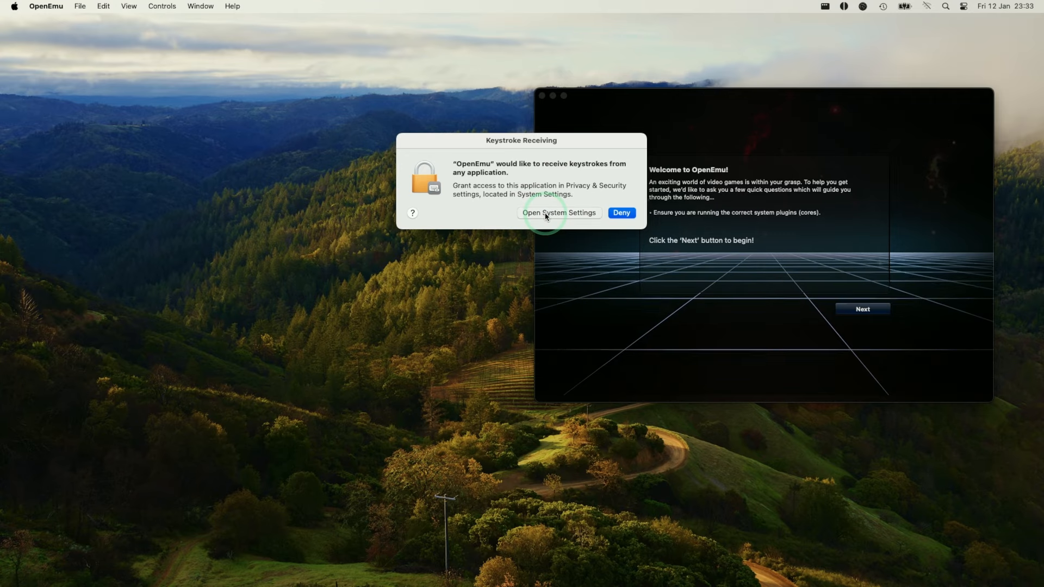
click(558, 213)
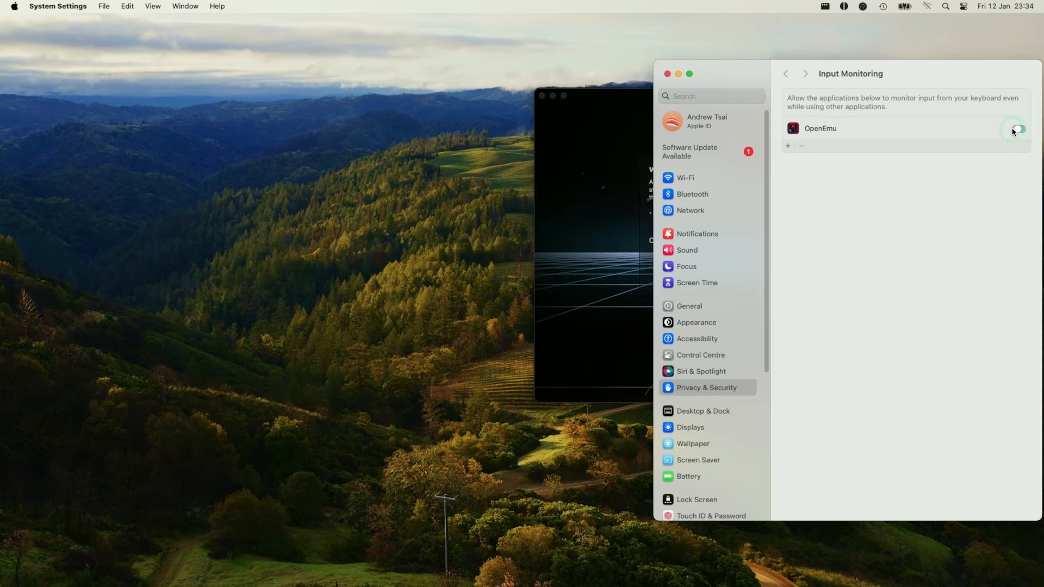
click(1014, 128)
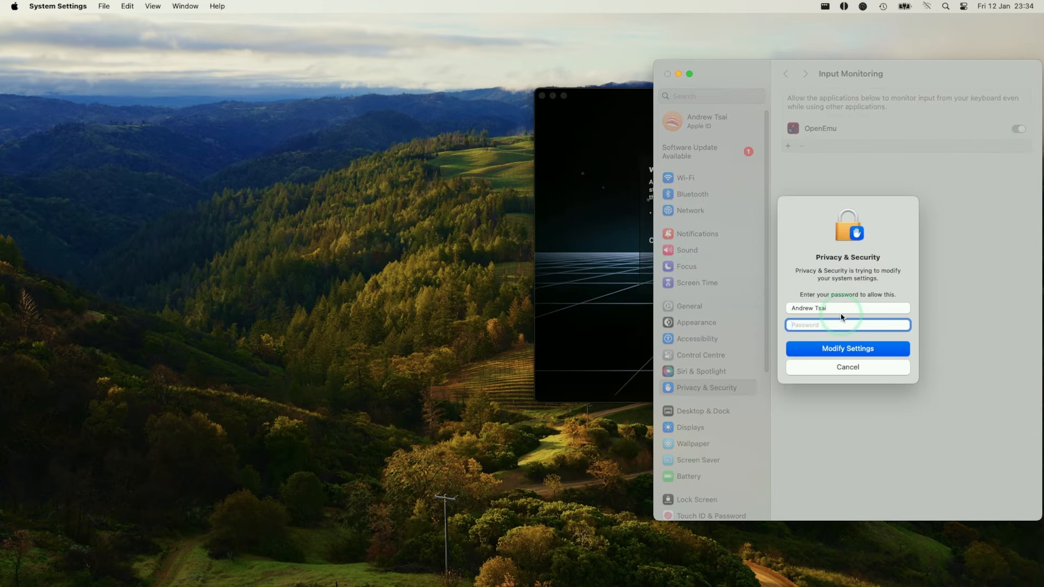
click(847, 348)
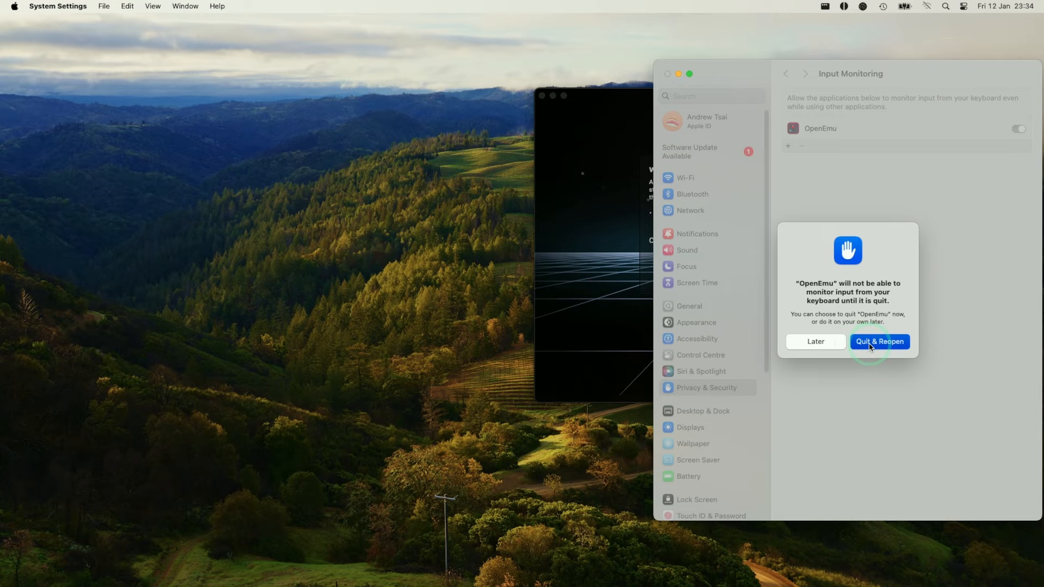
click(879, 342)
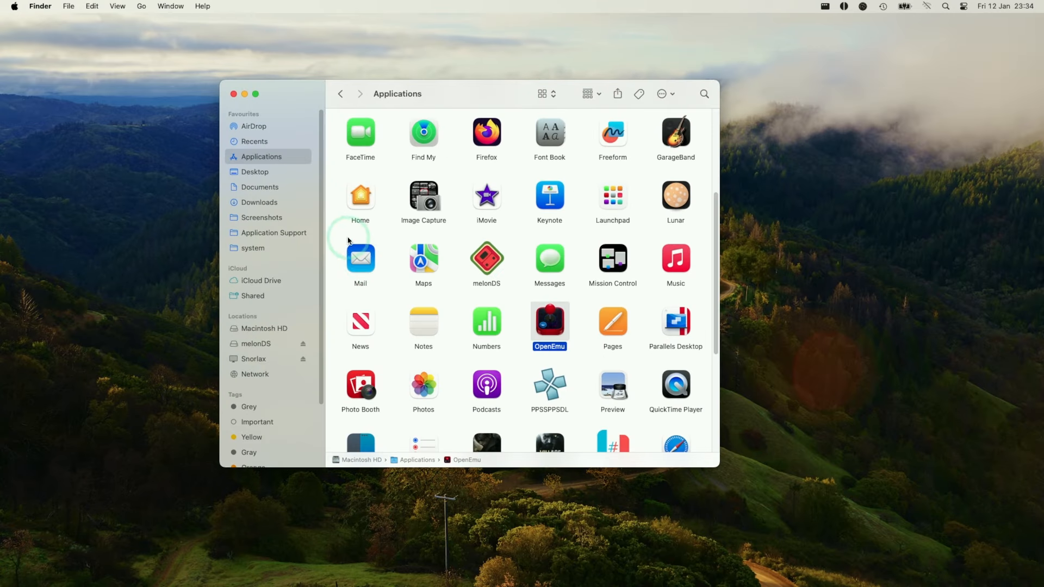
mouse_move(254, 122)
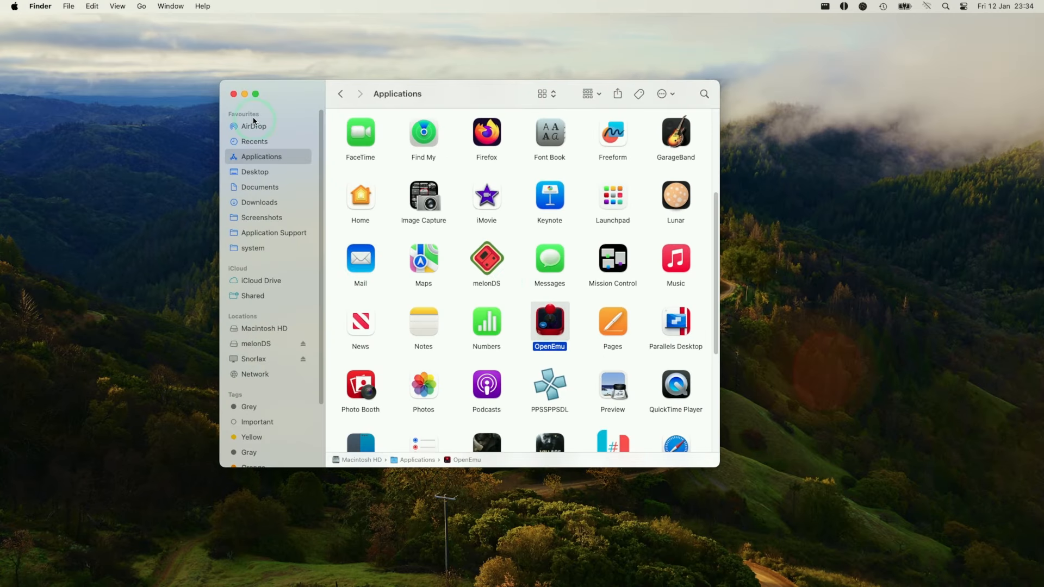
Relaunch OpenEmu and pass the welcome and System Cores Installation screens.
double_click(549, 321)
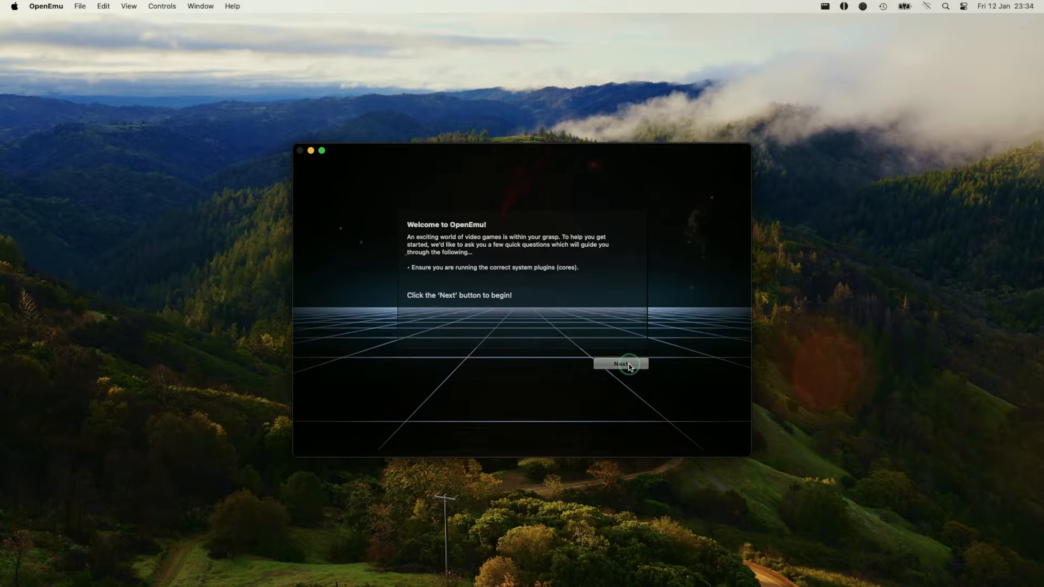
click(620, 364)
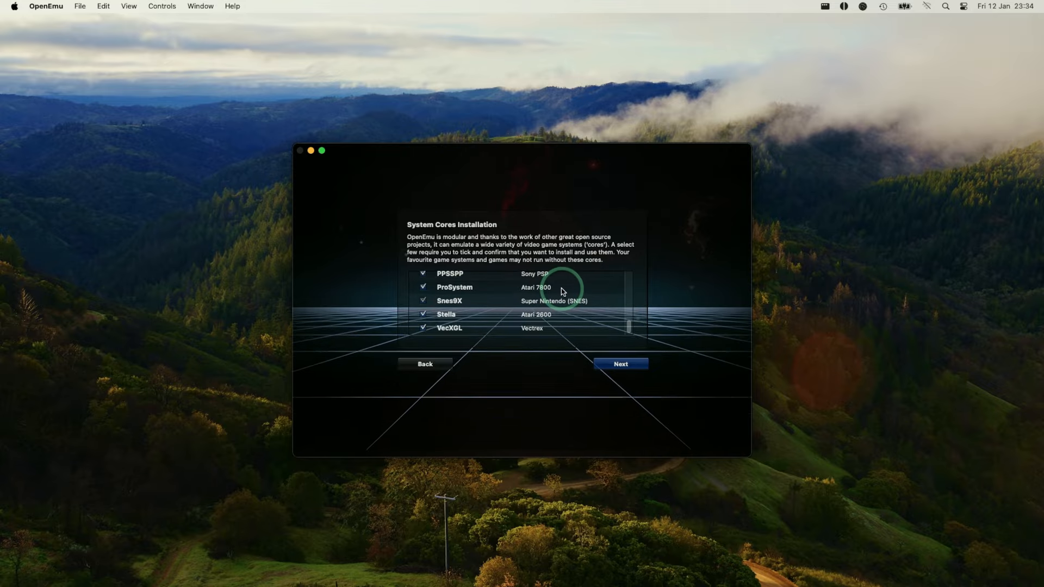
click(619, 363)
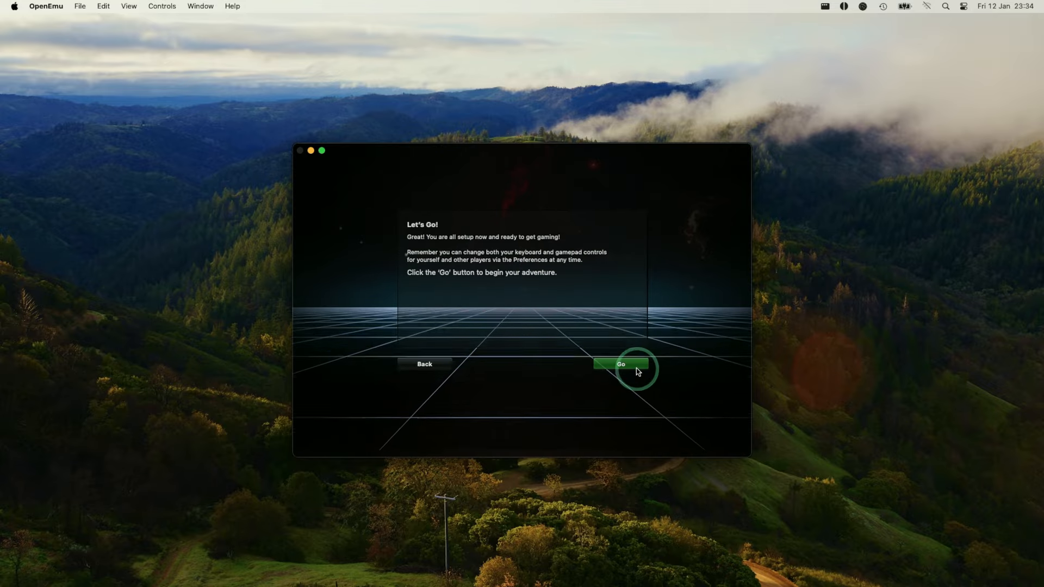
click(619, 364)
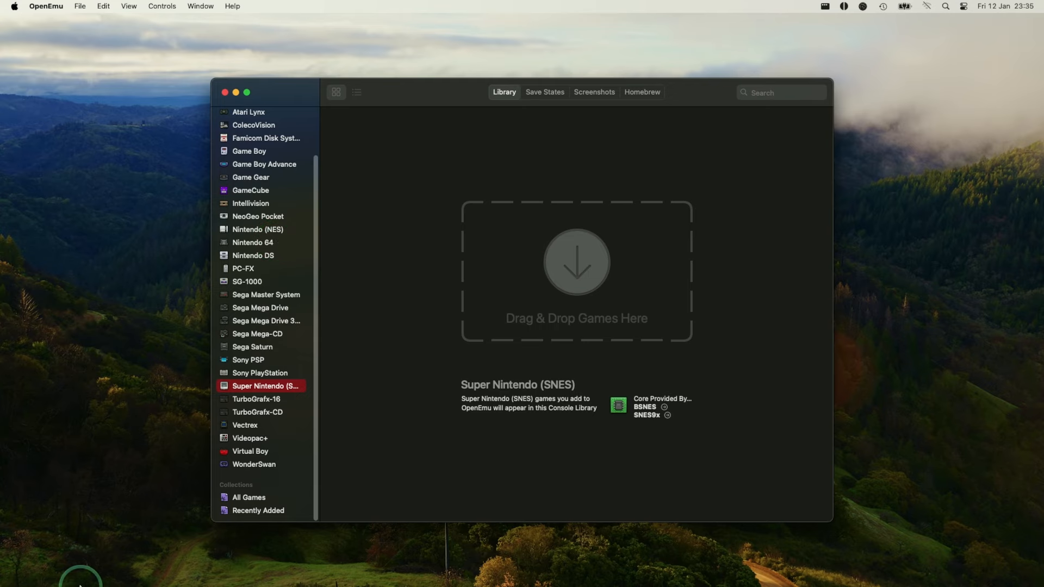
Drag '05. Super Mario World (USA).sfc' into the OpenEmu library and launch it.
click(699, 270)
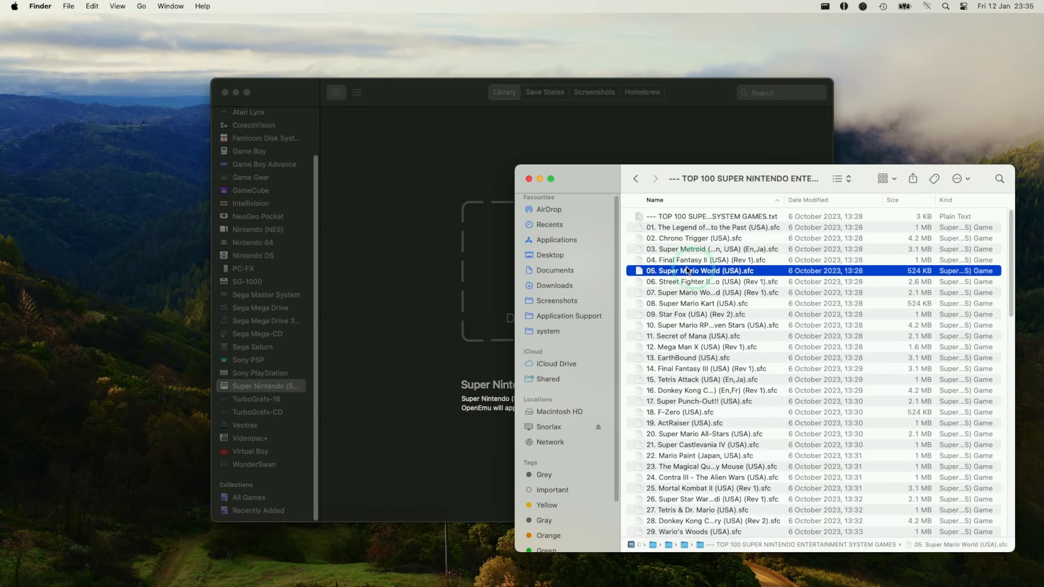
drag(699, 270, 454, 257)
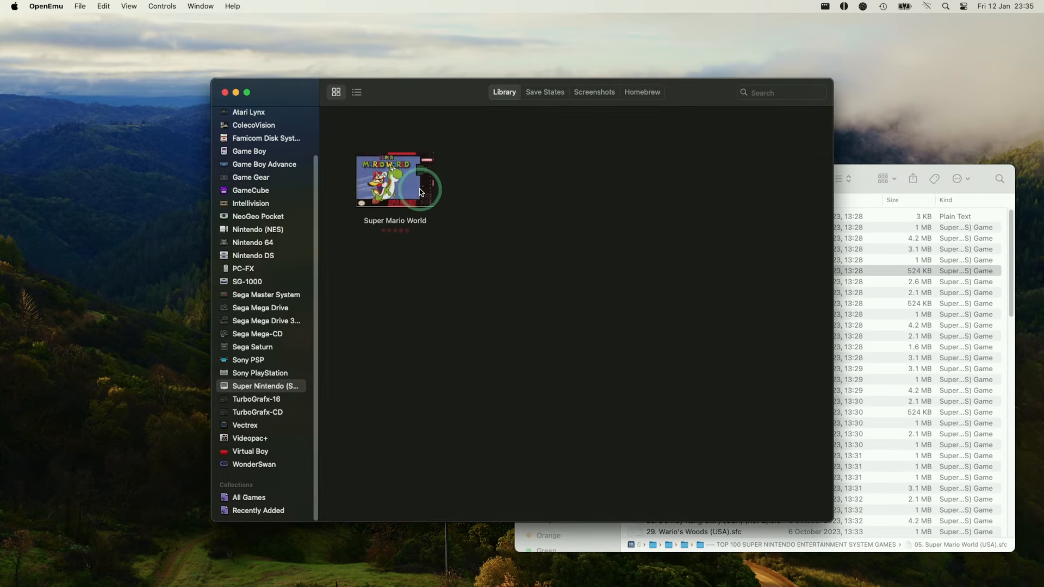
click(395, 180)
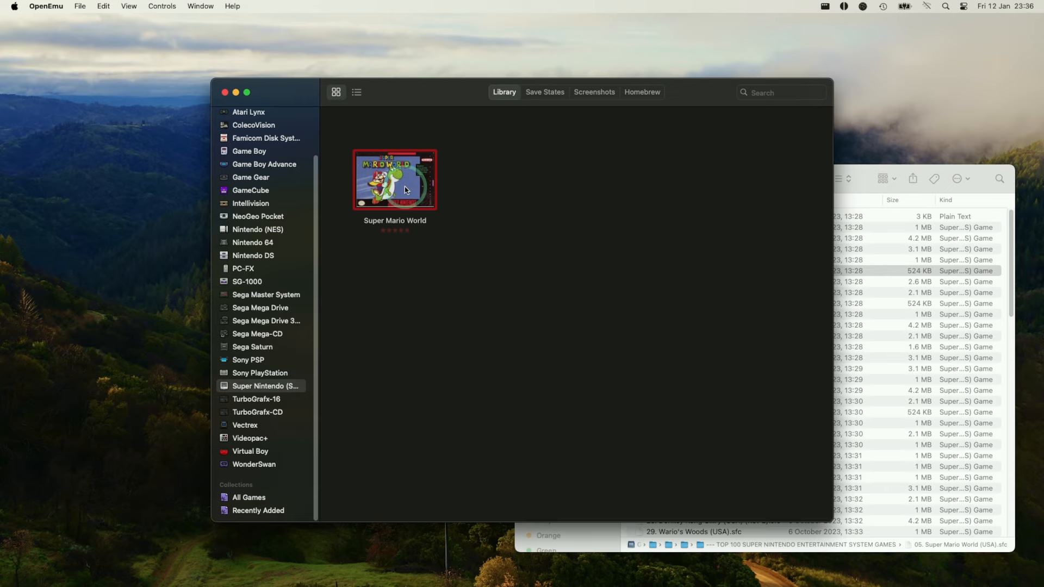
double_click(394, 179)
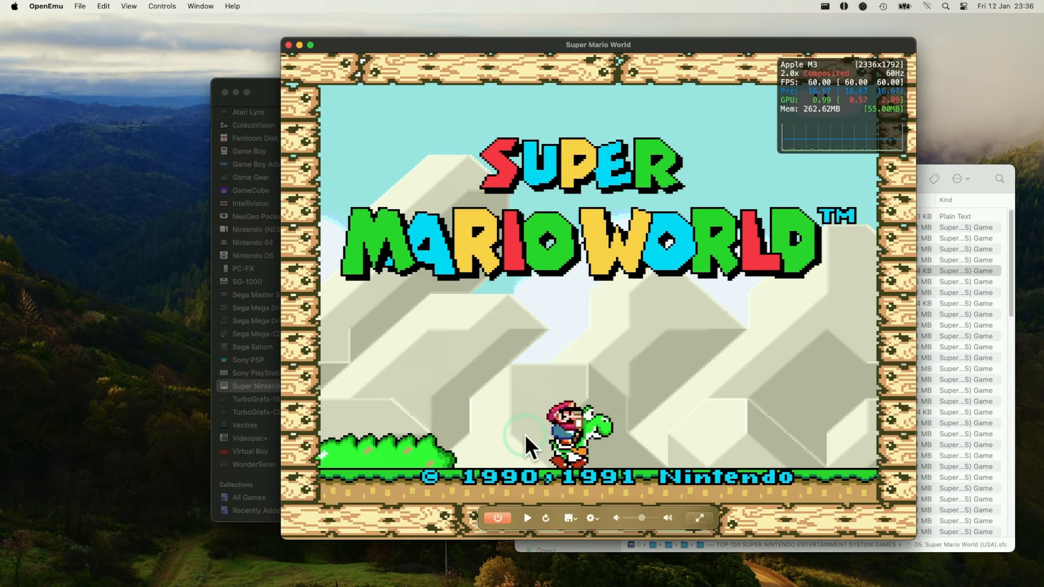
click(569, 518)
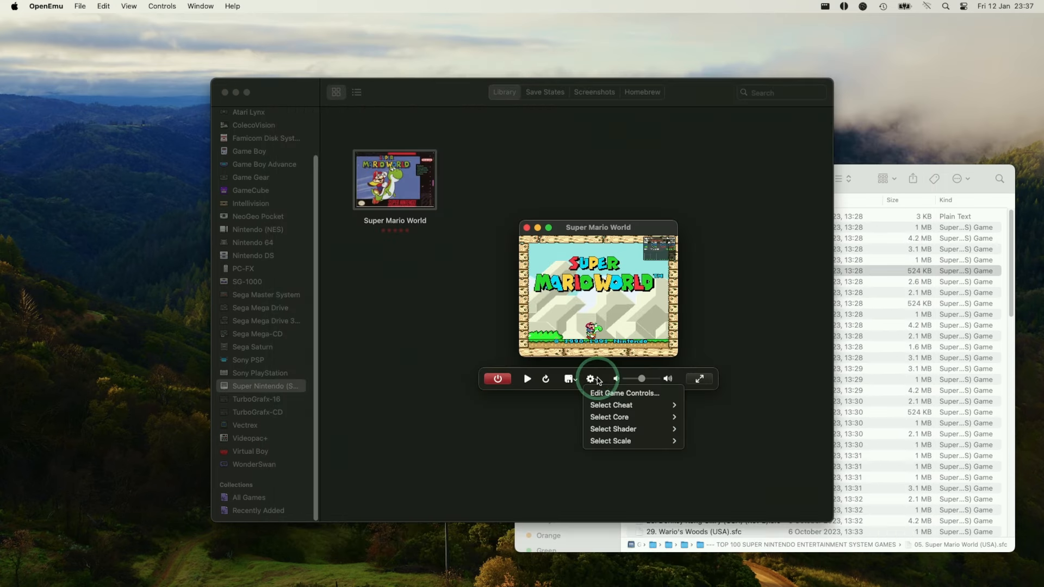
Enlarge the Super Mario World window, resume play, and apply the CRT Geom shader.
click(698, 378)
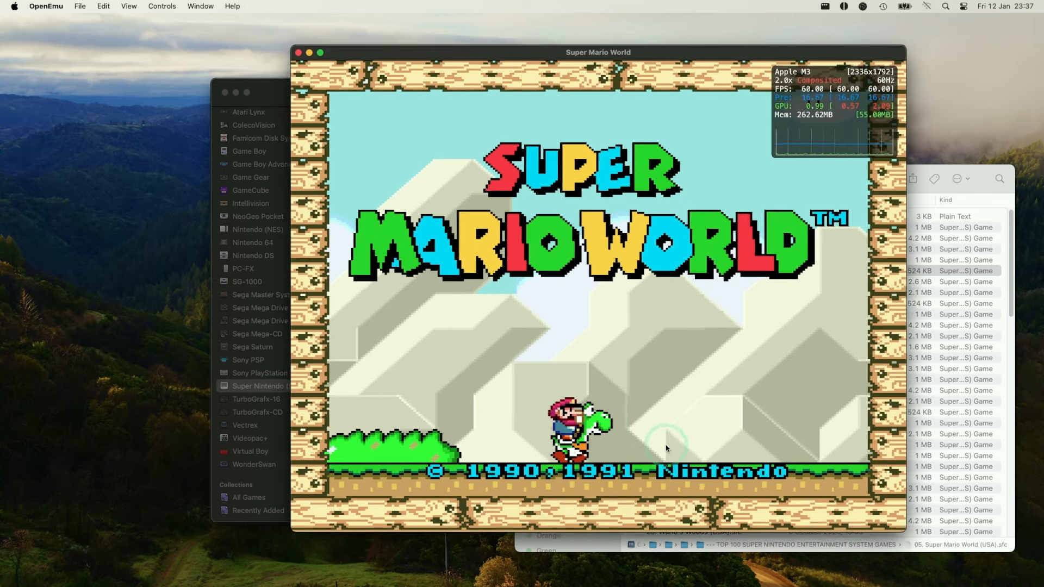
click(591, 518)
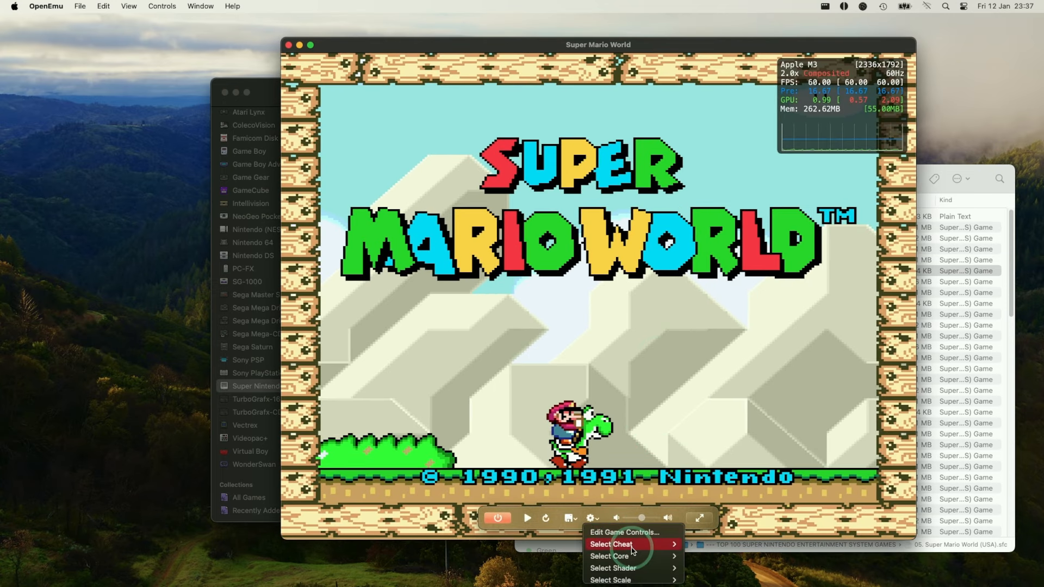
click(610, 543)
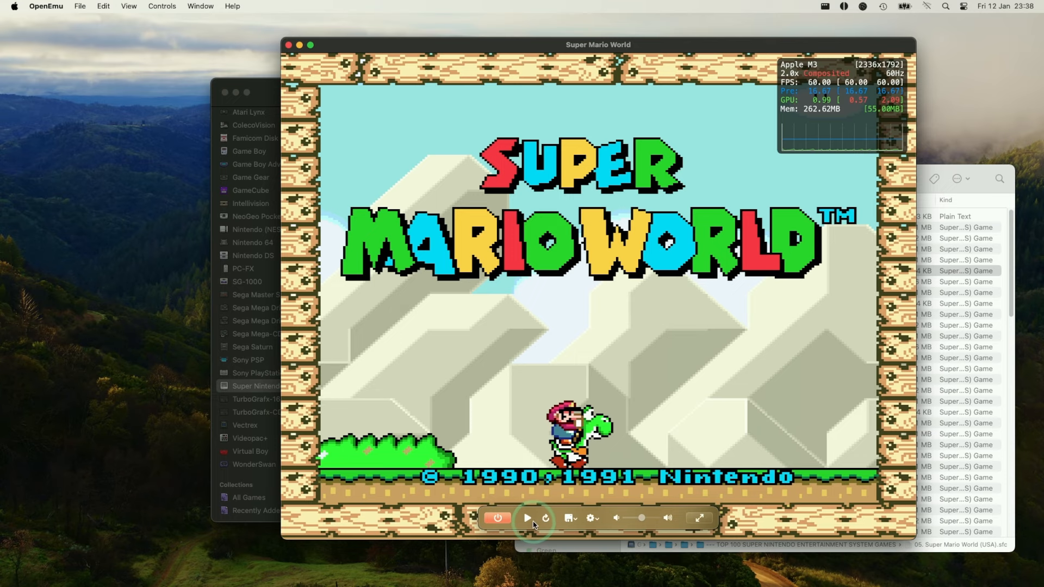
click(527, 518)
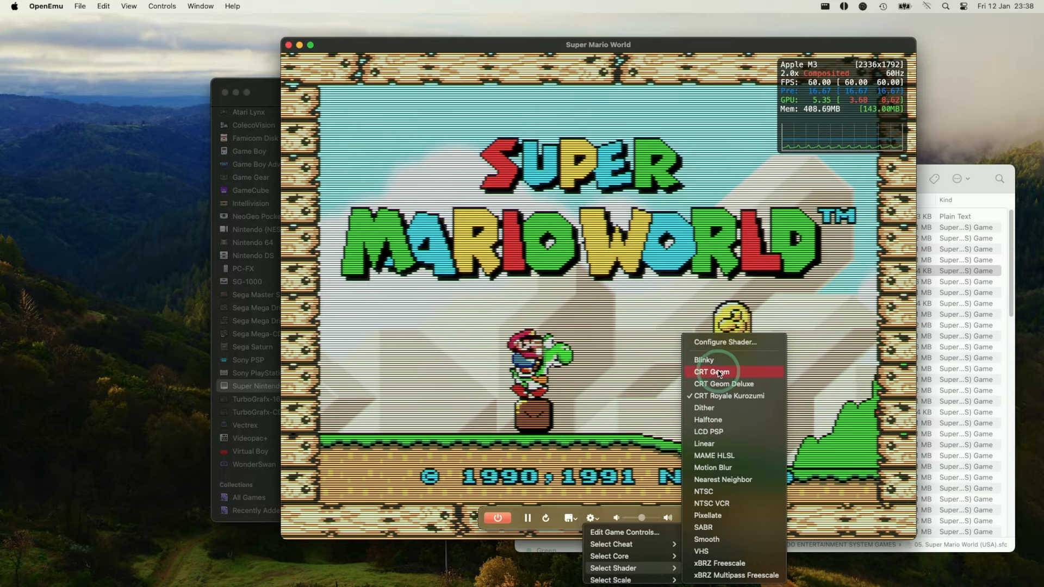
click(711, 371)
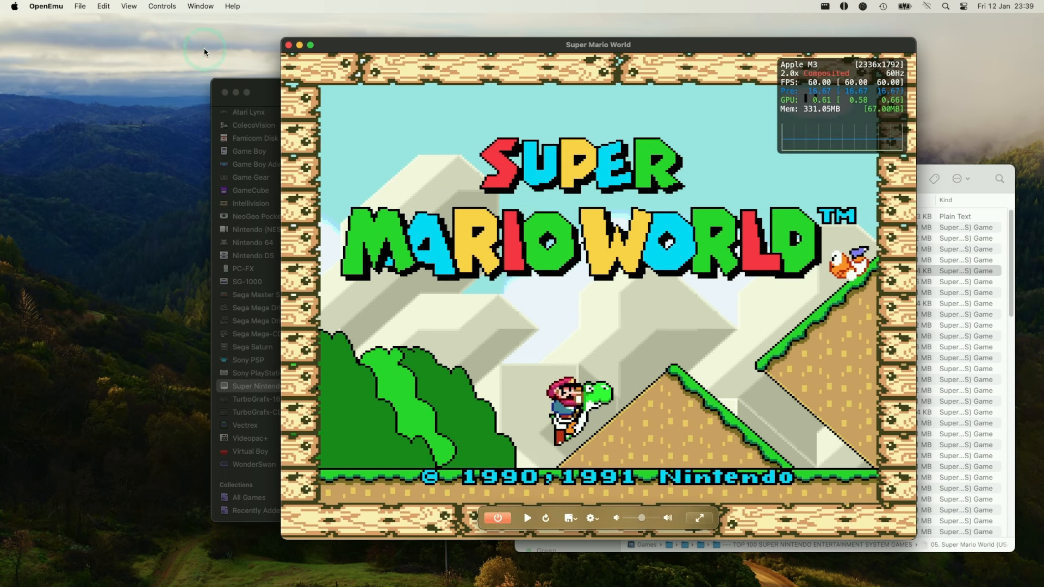
Open Settings > Controls and pick Super Nintendo (SNES) from the console list.
click(45, 6)
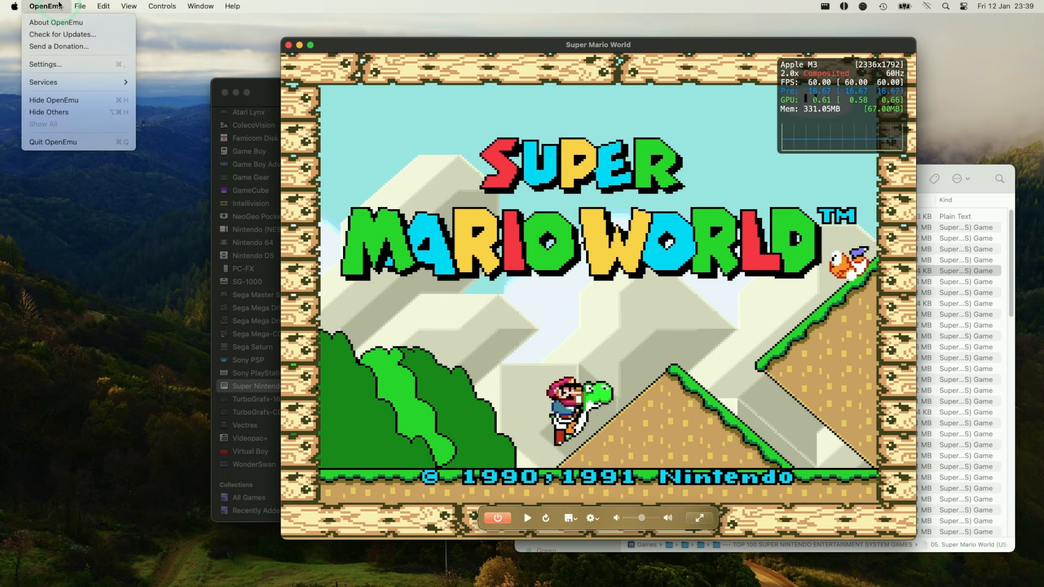
click(44, 64)
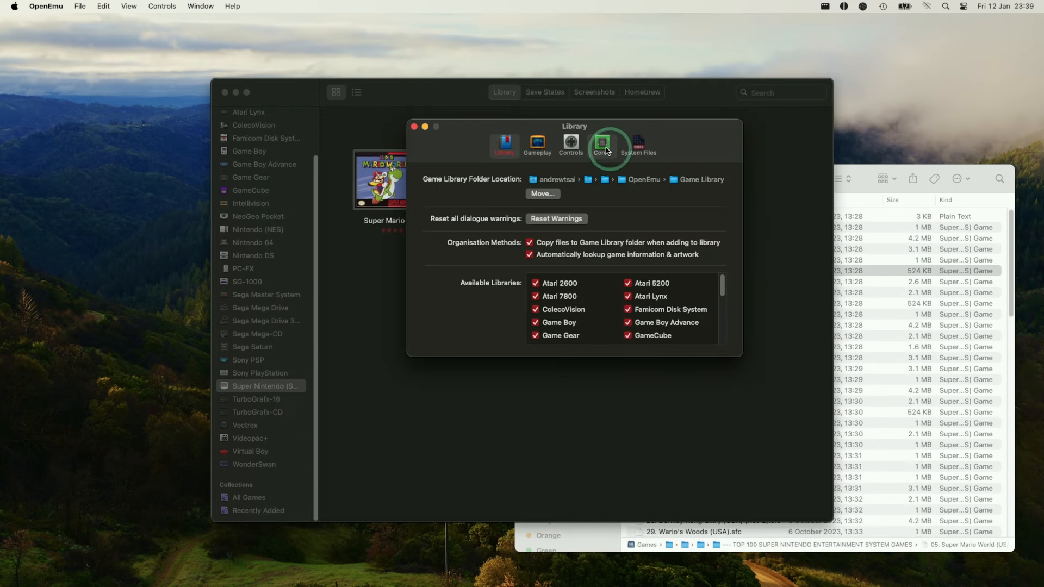
click(607, 144)
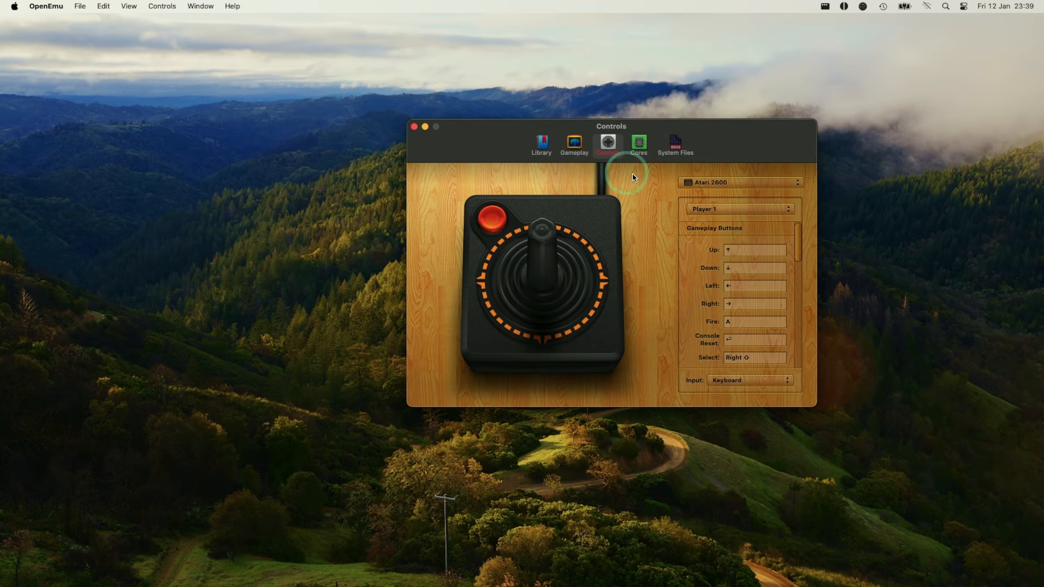
click(739, 182)
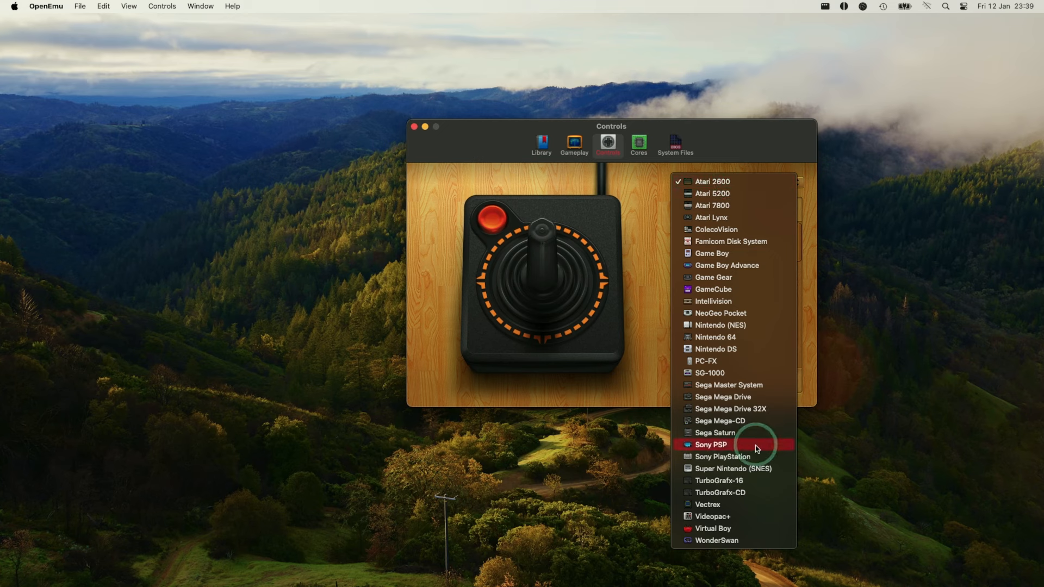
click(733, 469)
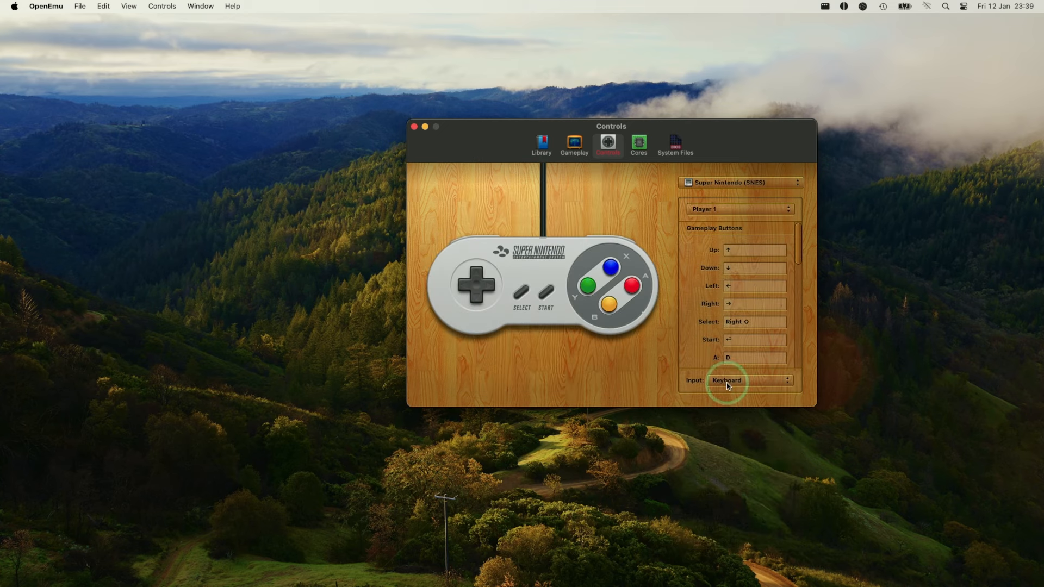
mouse_move(673, 375)
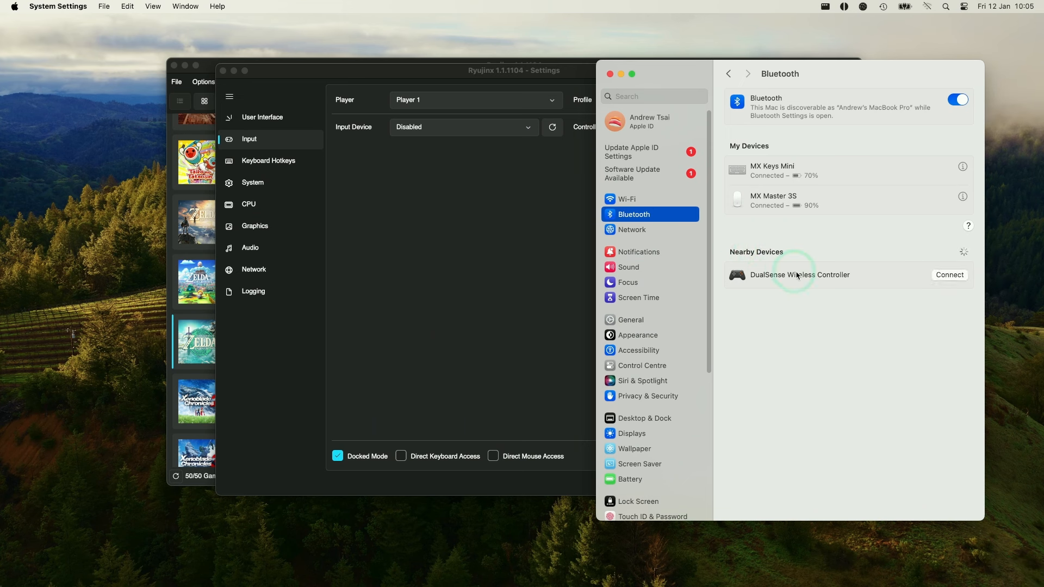
Connect the DualSense Wireless Controller listed under Nearby Devices in Bluetooth settings.
click(949, 274)
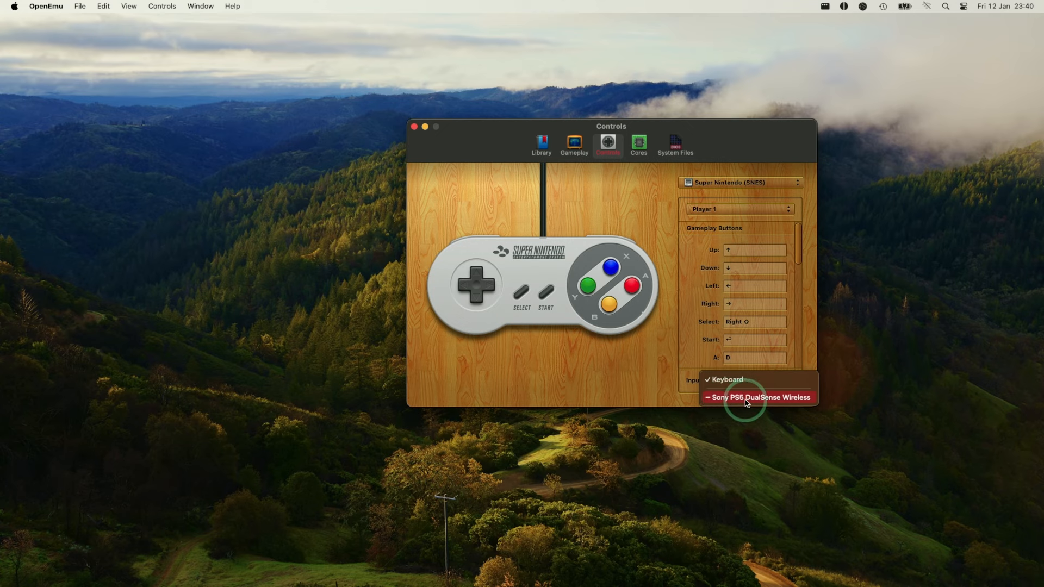
Set SNES input to Sony PS5 DualSense Wireless, close Controls, and launch Super Mario World.
click(757, 398)
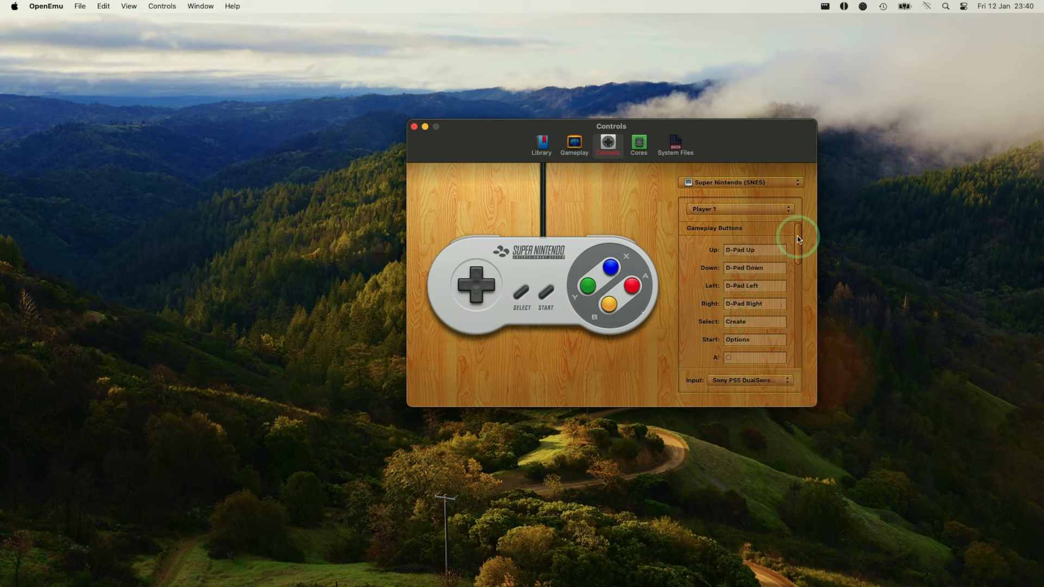
scroll(down, 3)
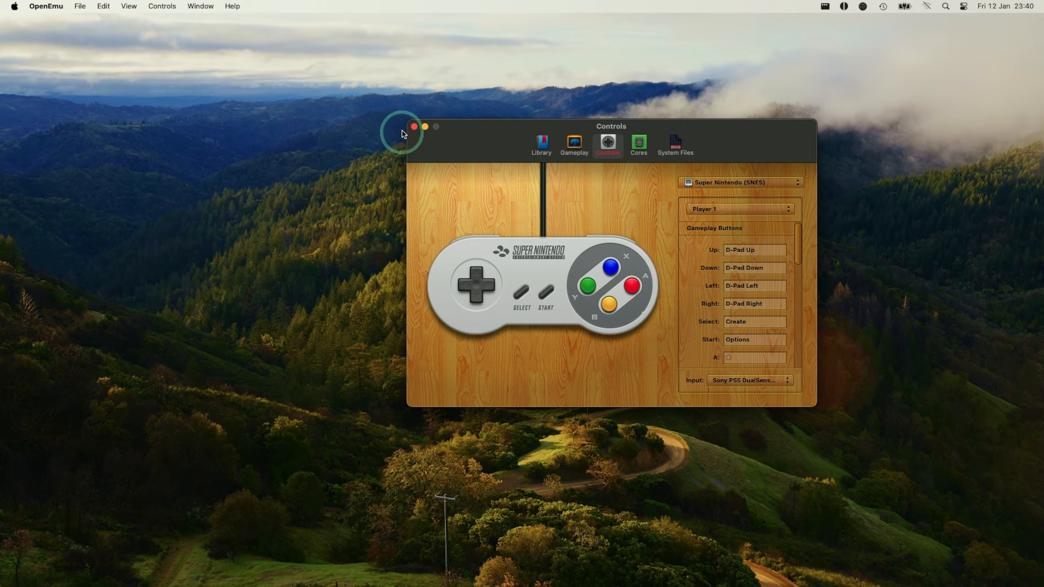
click(413, 126)
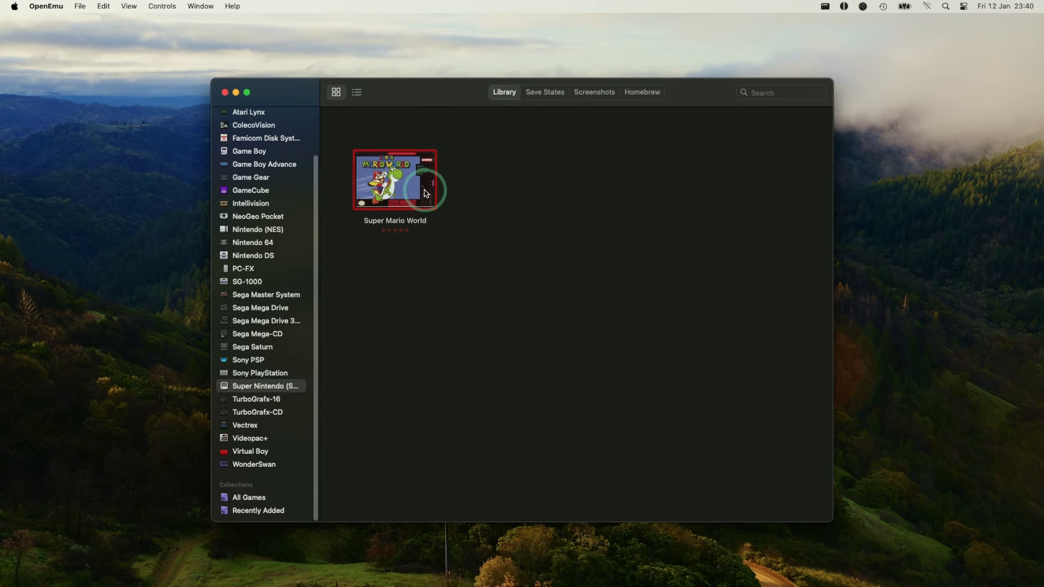
double_click(395, 178)
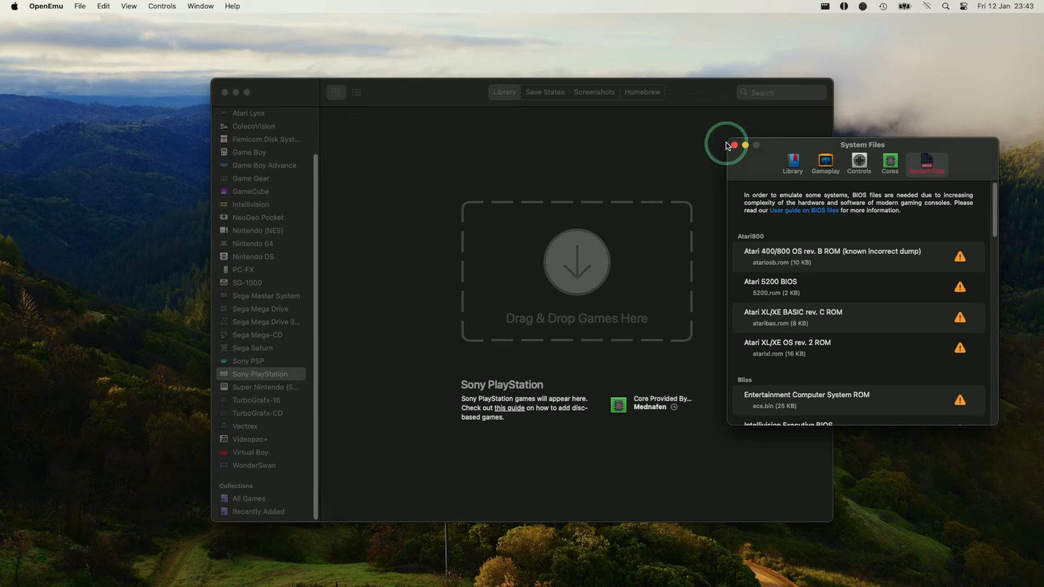
click(45, 6)
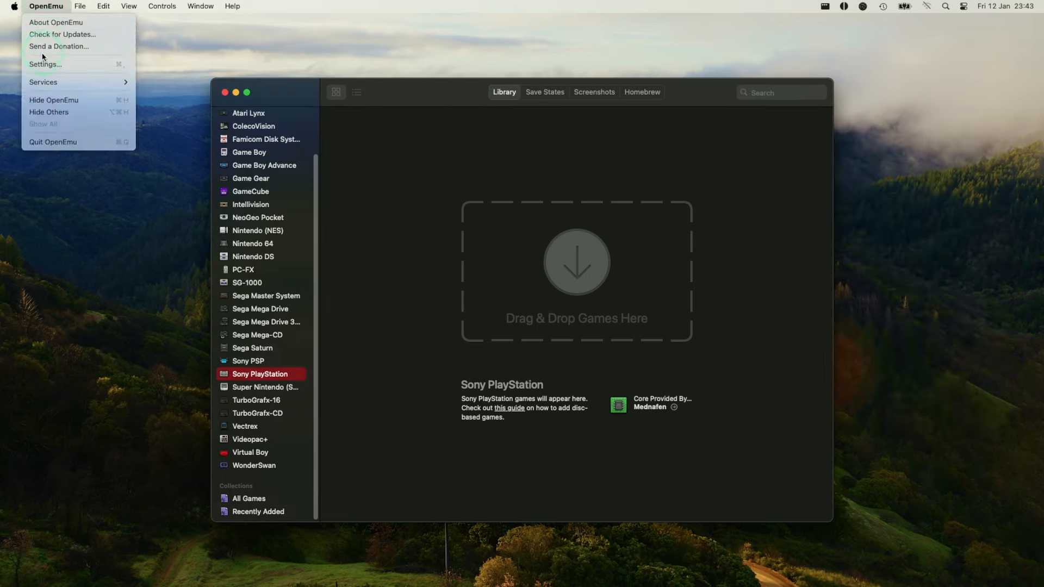
click(45, 64)
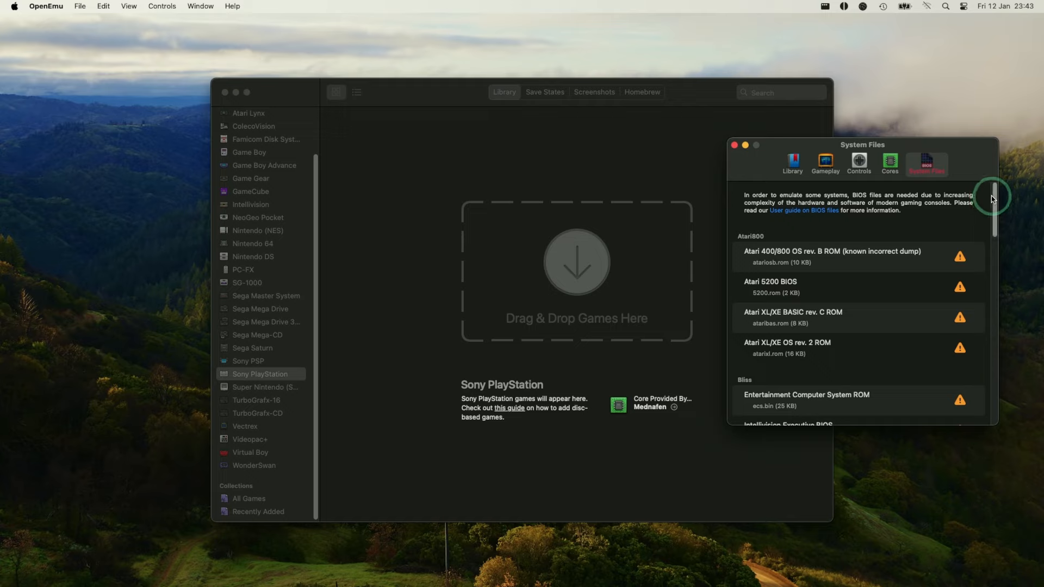
scroll(down, 3)
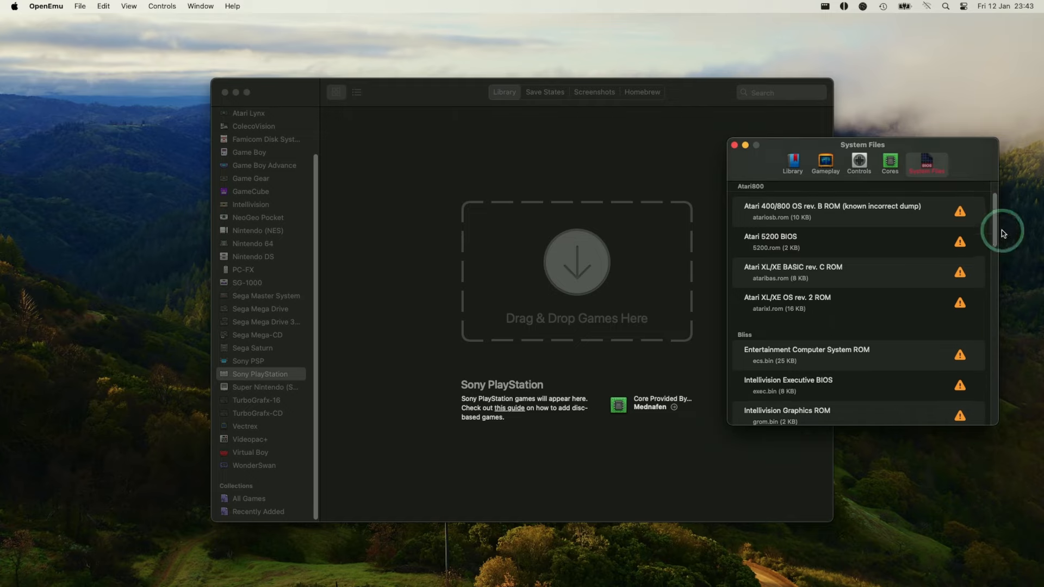
scroll(down, 3)
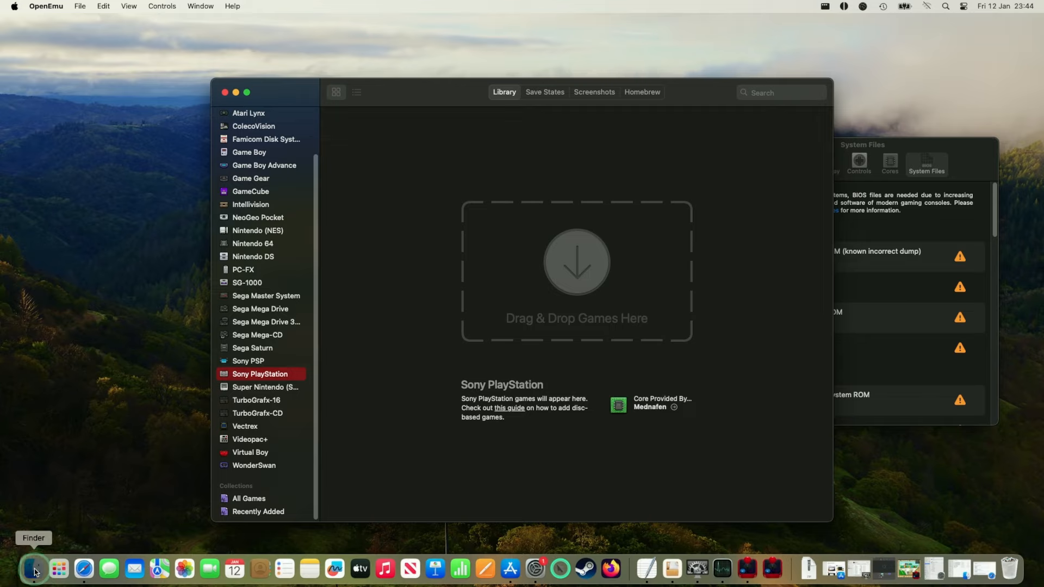
Expand the BIOS and system folders and drag the PS1 BIOS file into OpenEmu.
click(33, 569)
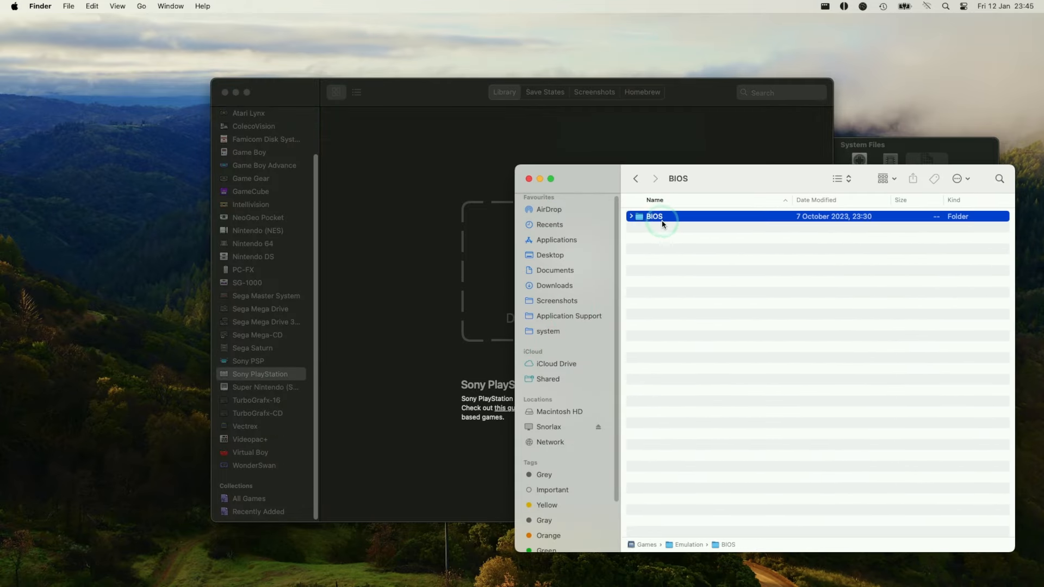
click(630, 227)
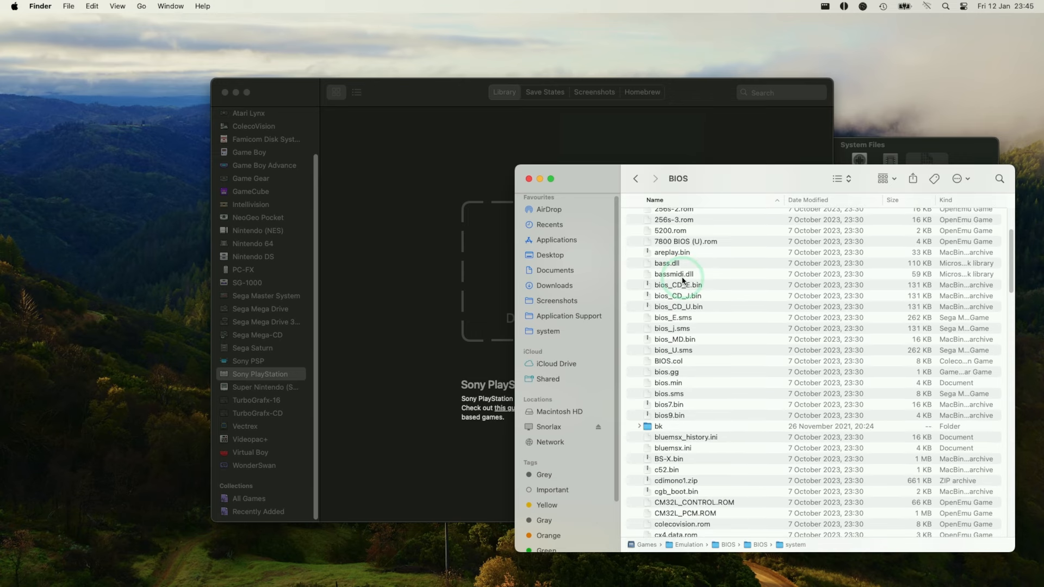
click(657, 227)
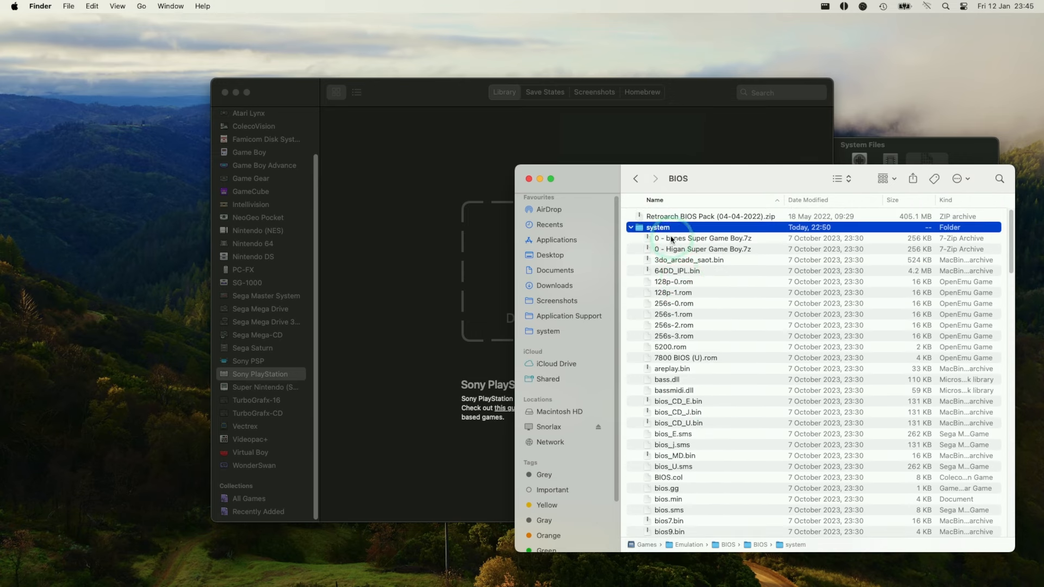
drag(656, 228, 479, 263)
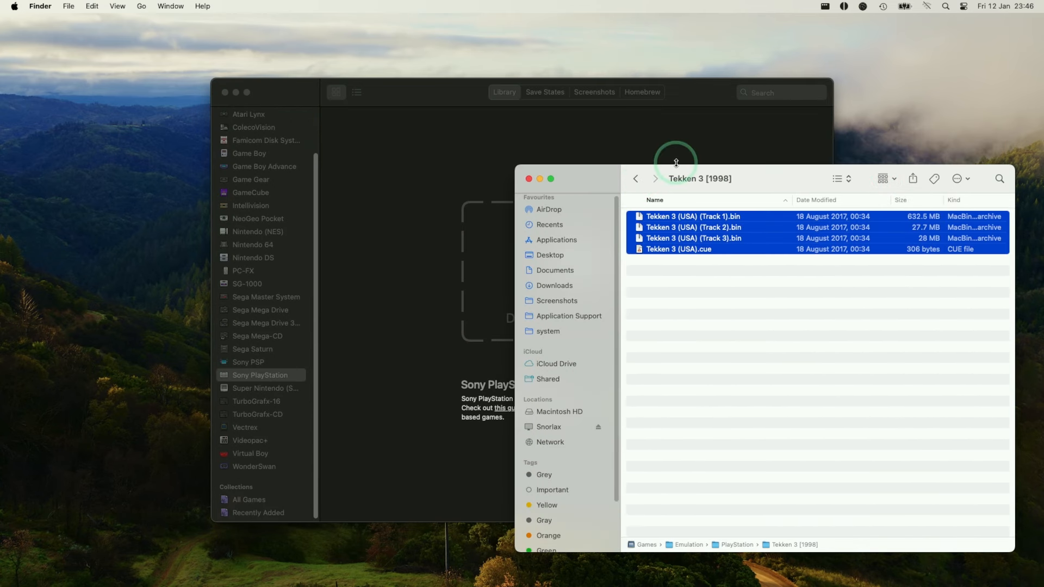
mouse_move(710, 249)
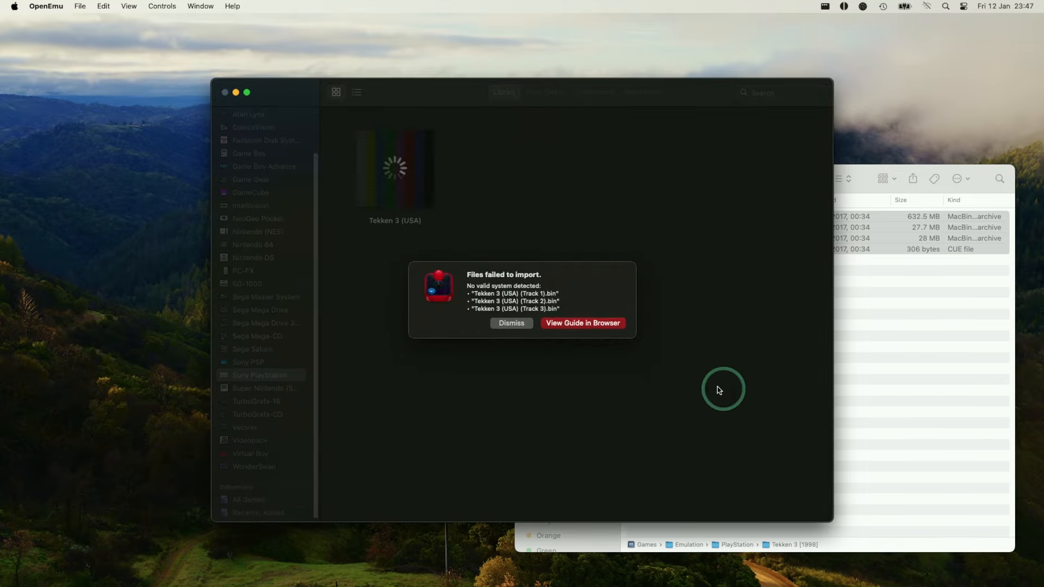
Dismiss the failed-import warning after adding Tekken 3 to the PlayStation library.
click(511, 323)
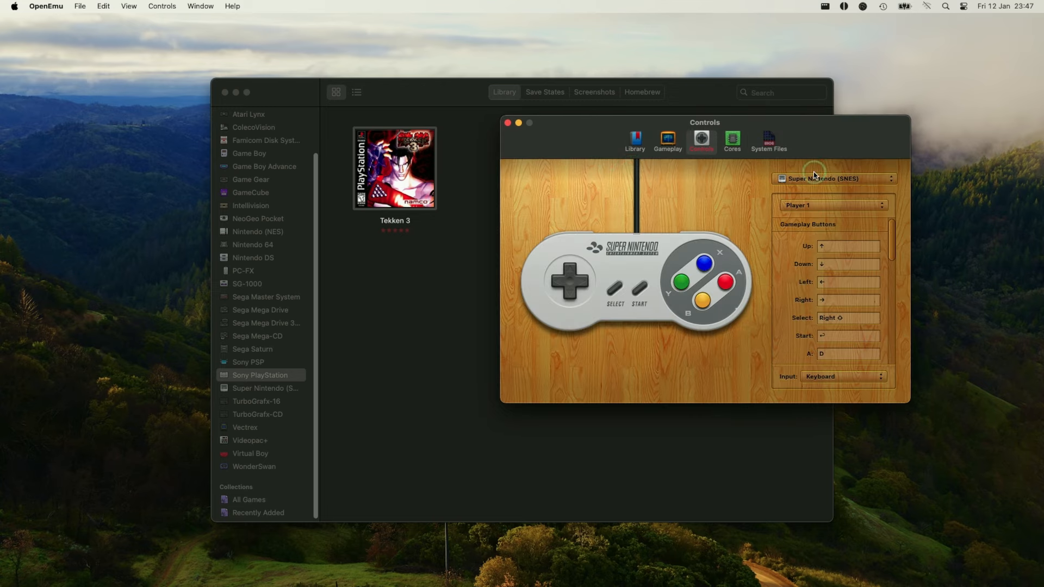
Check the Sony PlayStation controls and input devices, then launch Tekken 3.
click(834, 179)
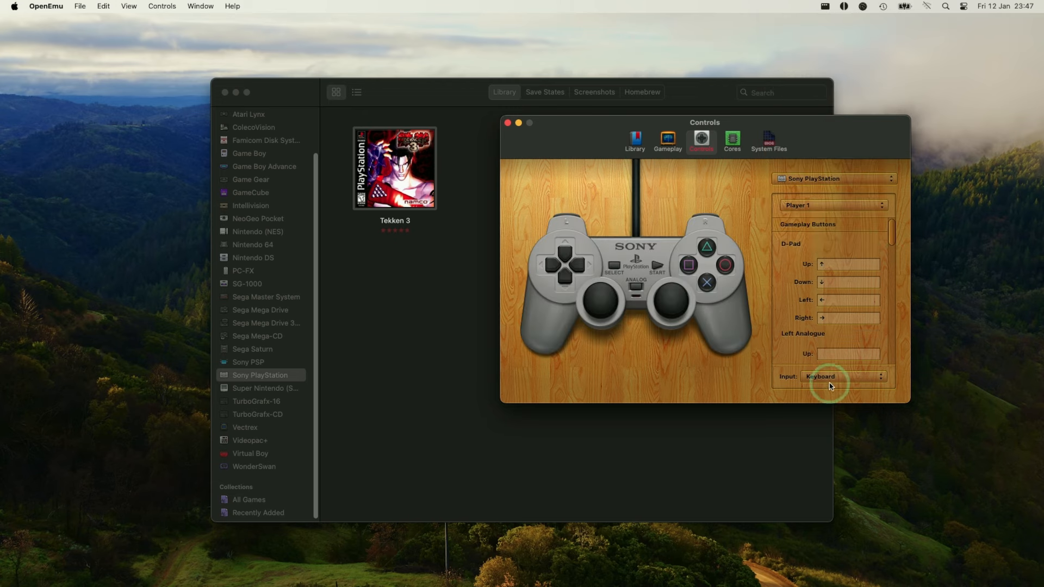
click(842, 376)
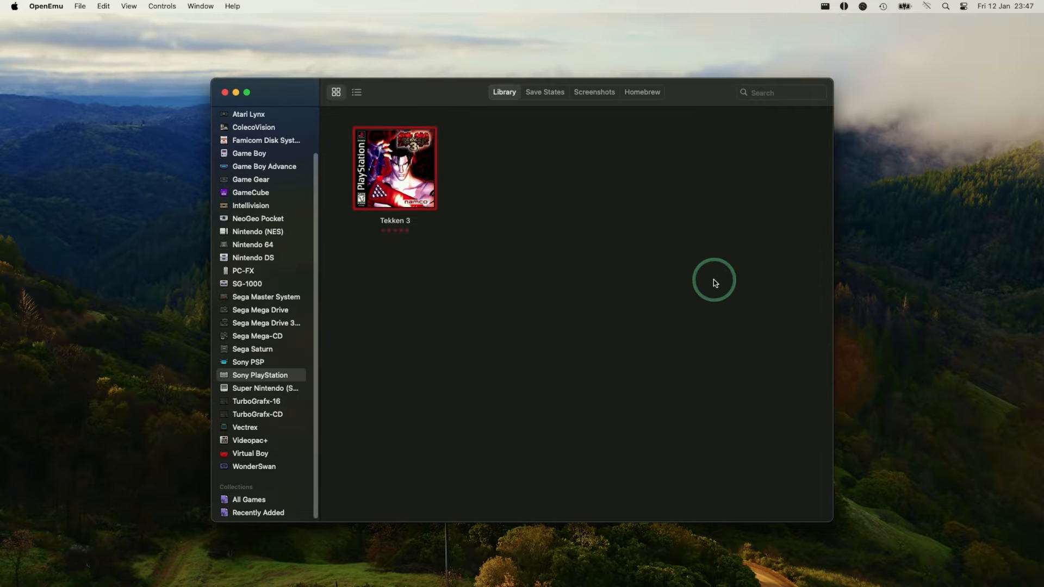
double_click(394, 168)
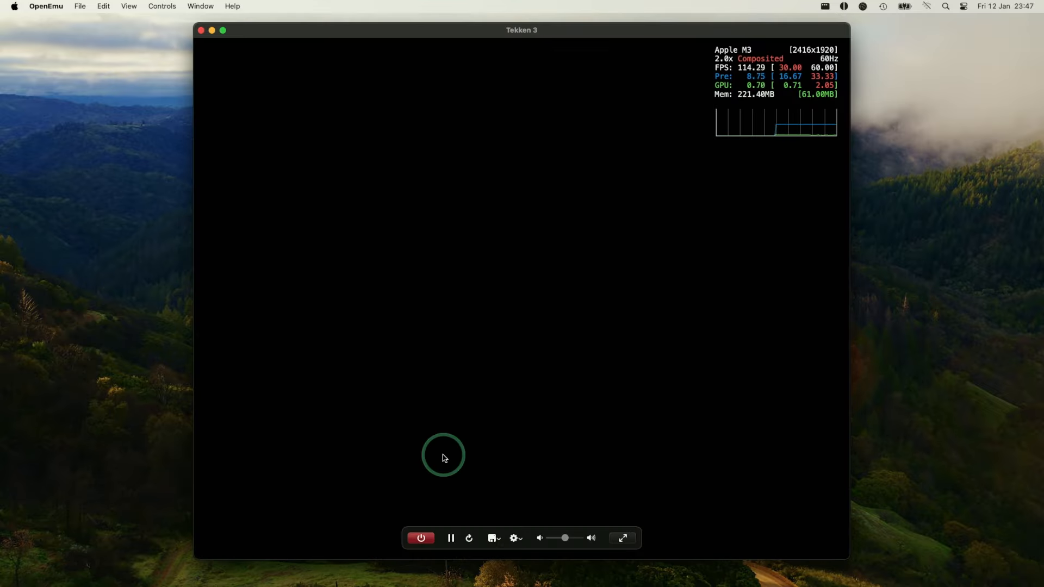